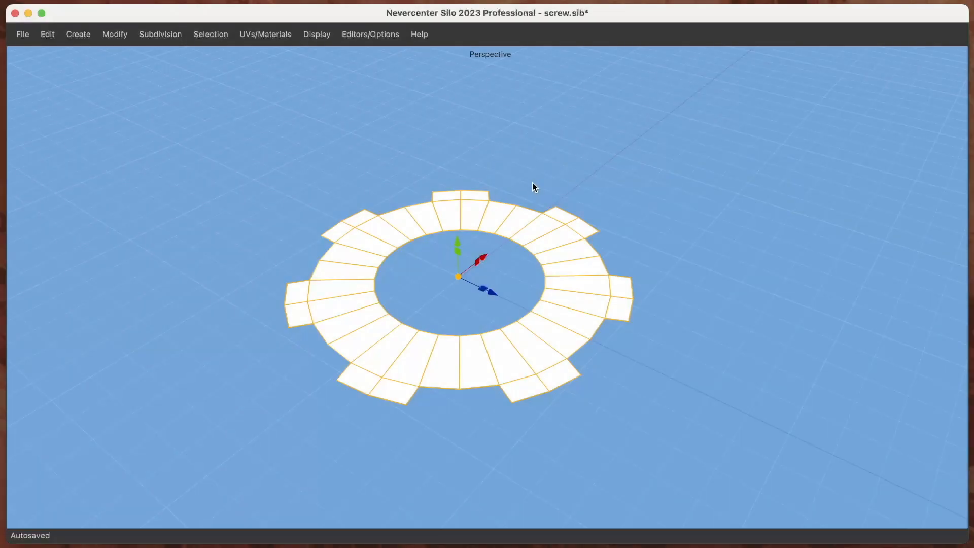
mouse_move(671, 269)
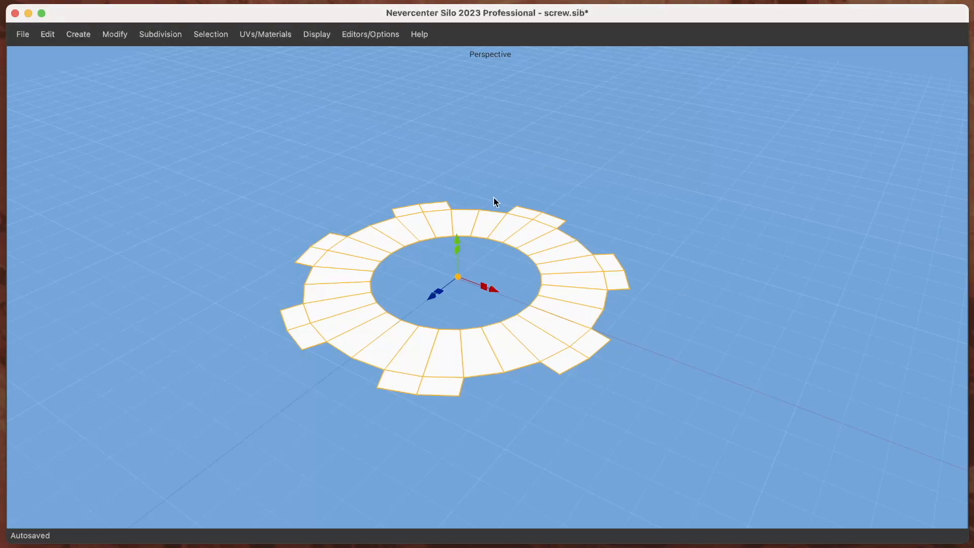
mouse_move(158, 54)
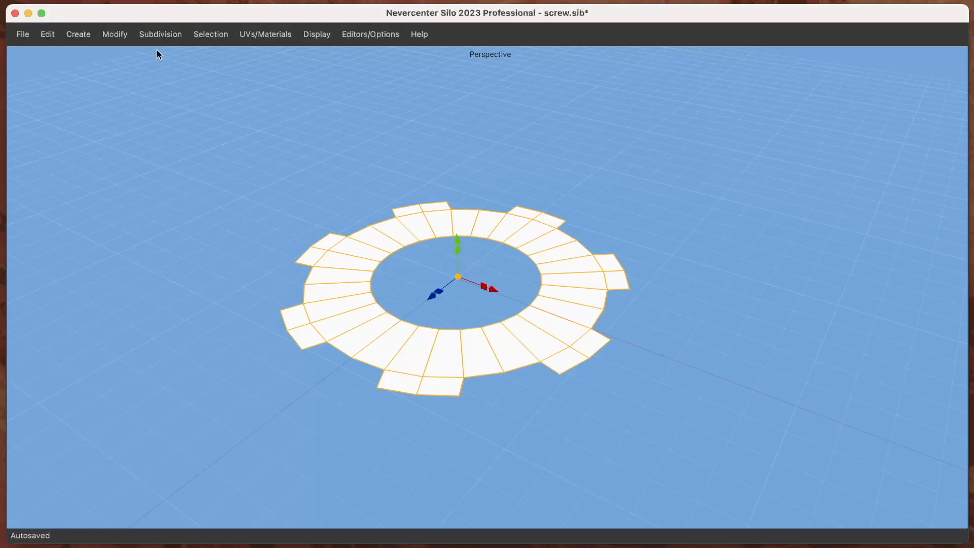
- Dock the Object Modifiers panel from Editors/Options beside the flat gear ring
left_click(114, 34)
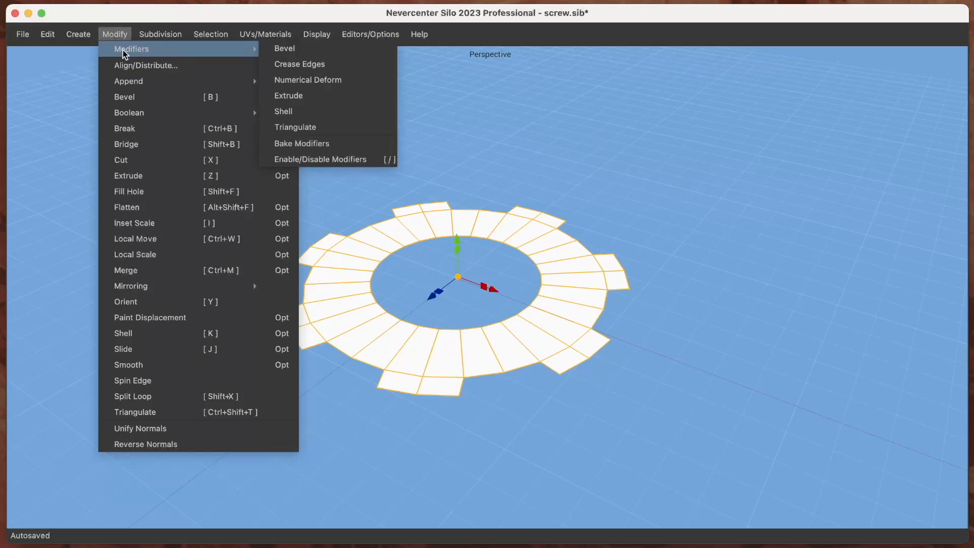
mouse_move(284, 49)
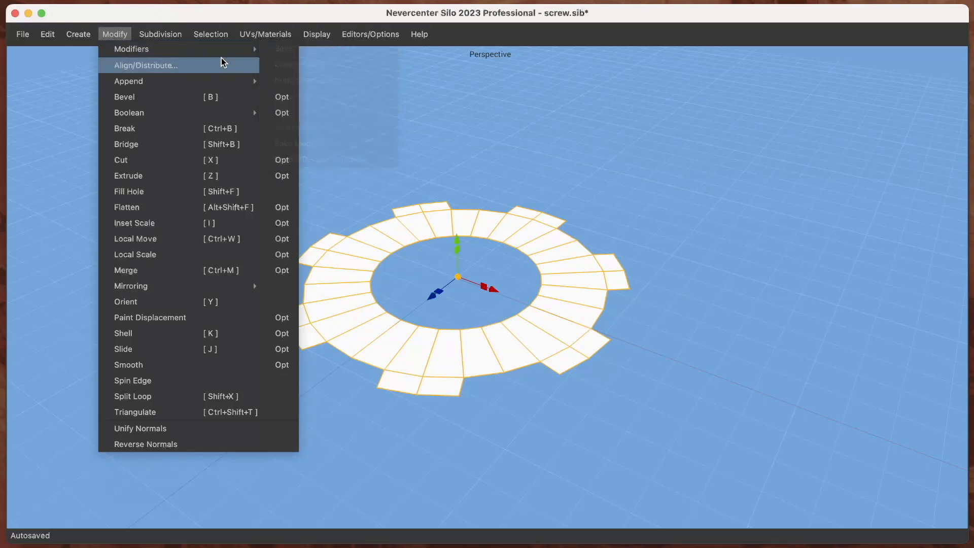
left_click(369, 34)
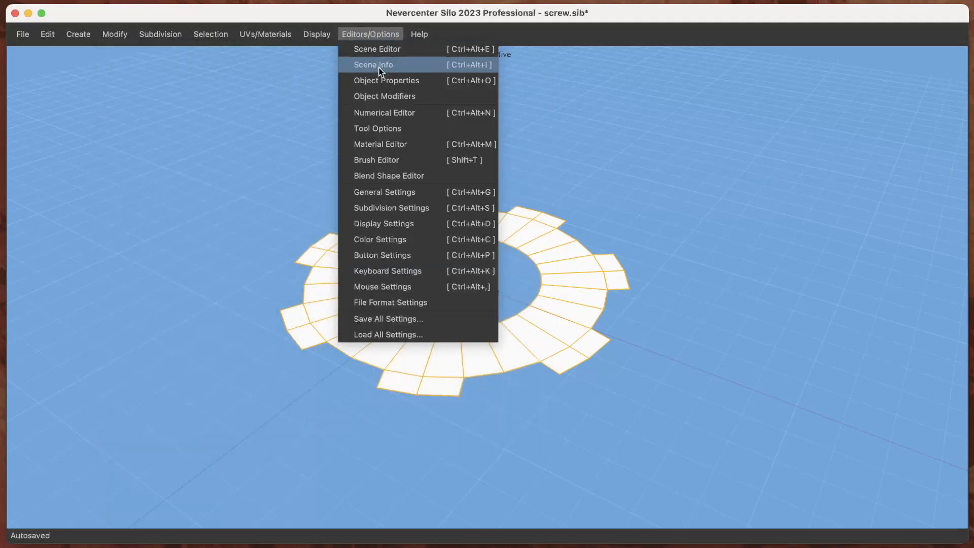
left_click(384, 96)
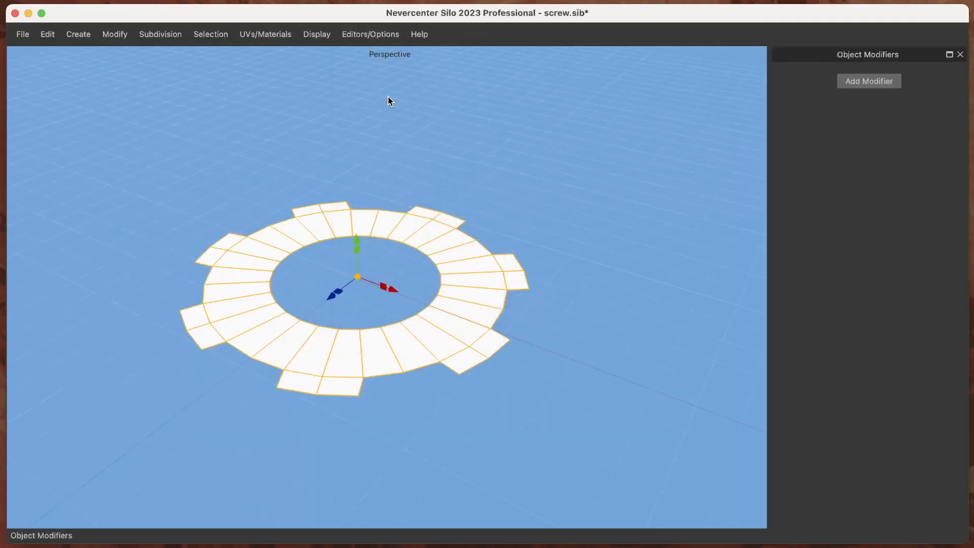
mouse_move(587, 188)
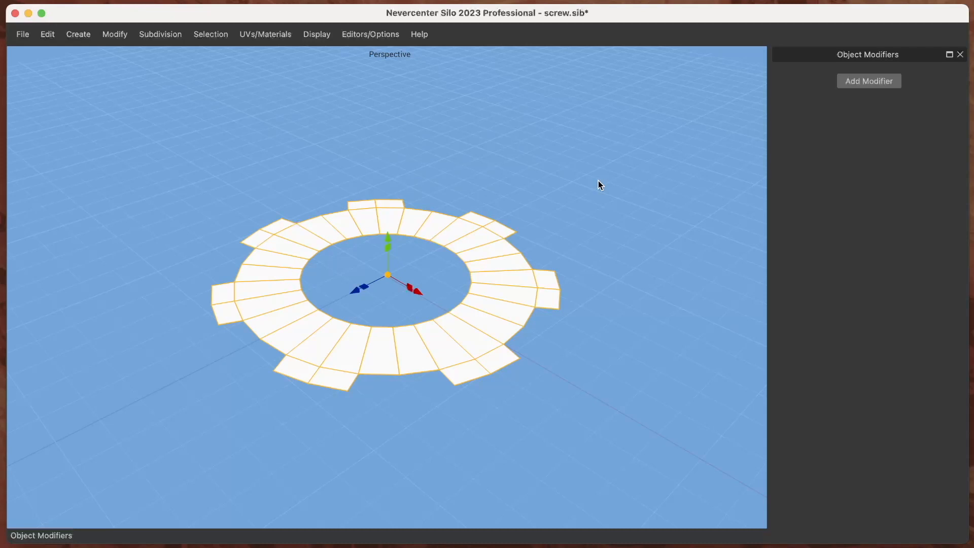
mouse_move(872, 86)
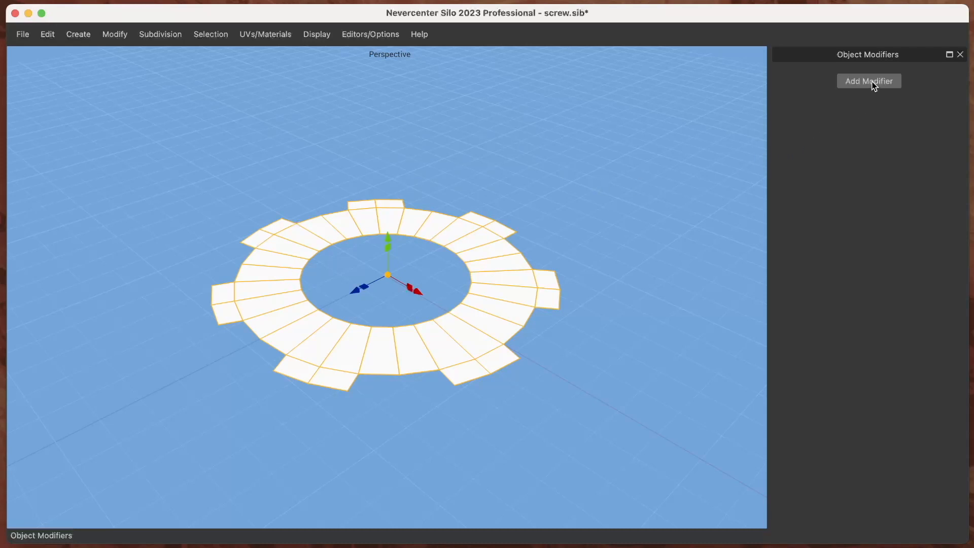
- Add an Extrude modifier to the gear ring with height 4' 1.963" and one section
left_click(868, 80)
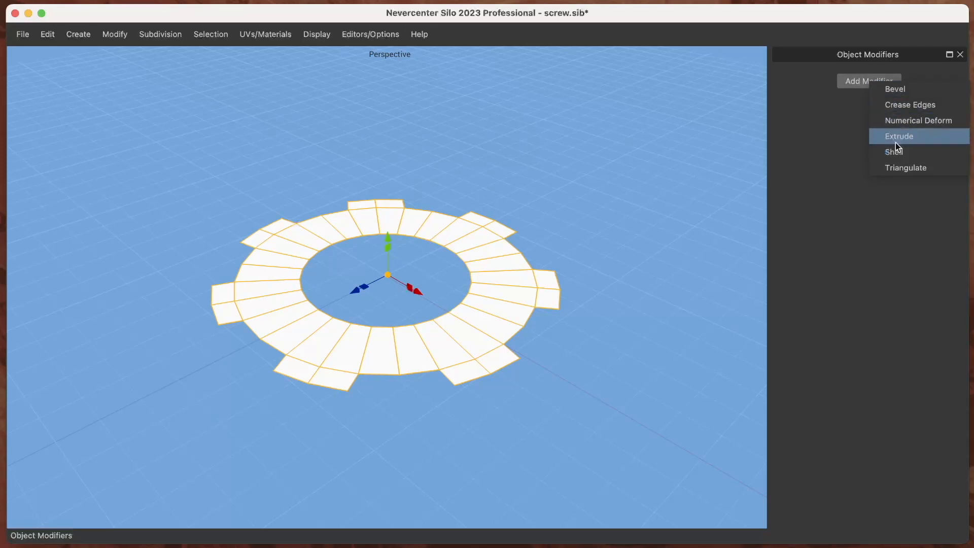
left_click(899, 136)
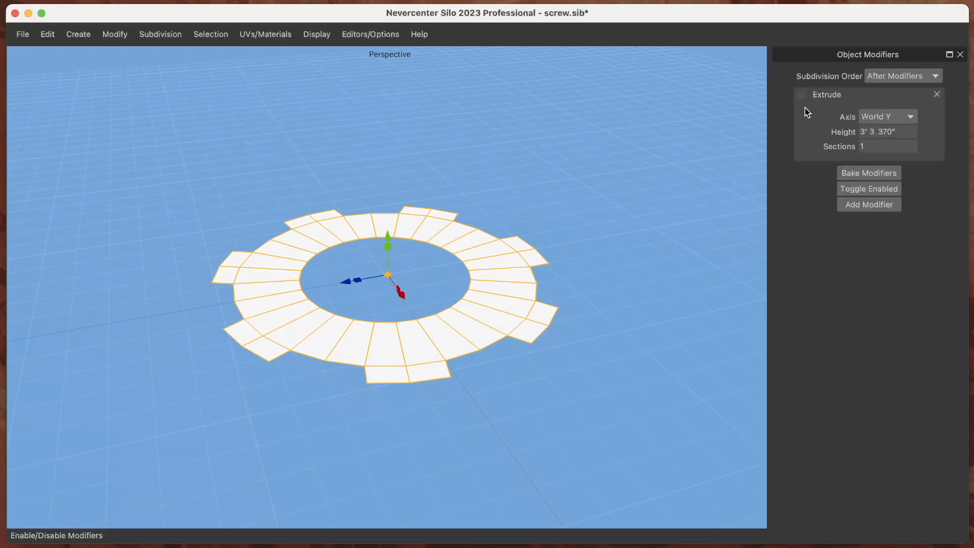
left_click(800, 94)
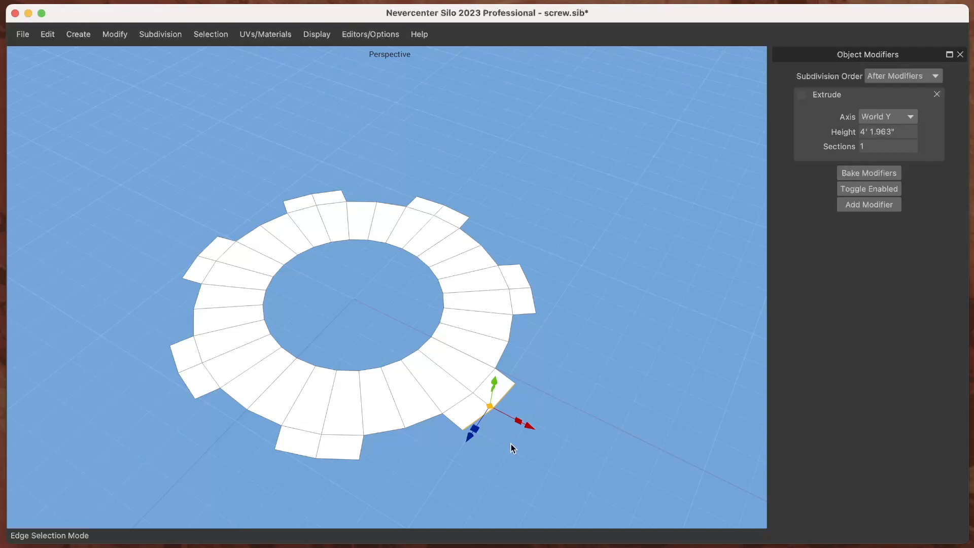
- Enable the extrusion with 100 sections and a height of 6' 1.151"
left_click_drag(494, 403, 509, 394)
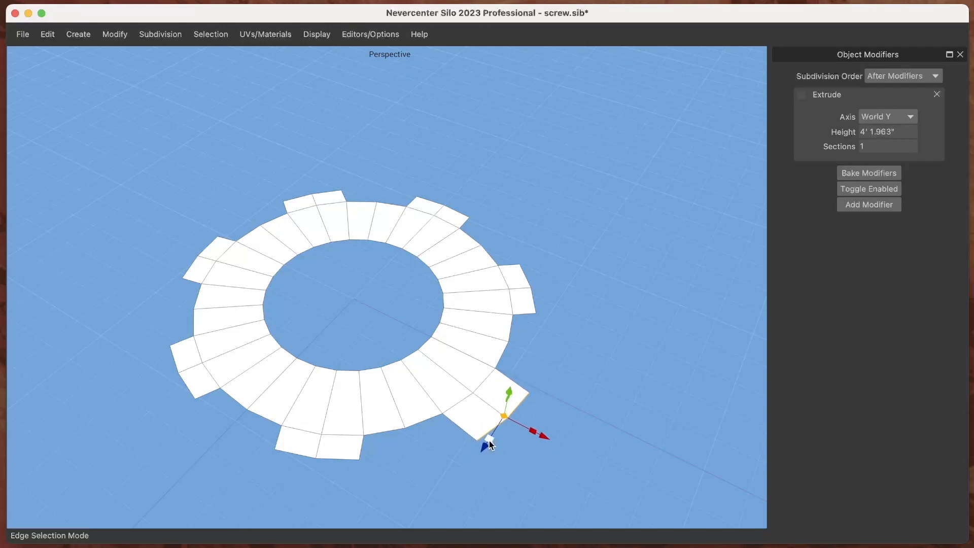
left_click(802, 94)
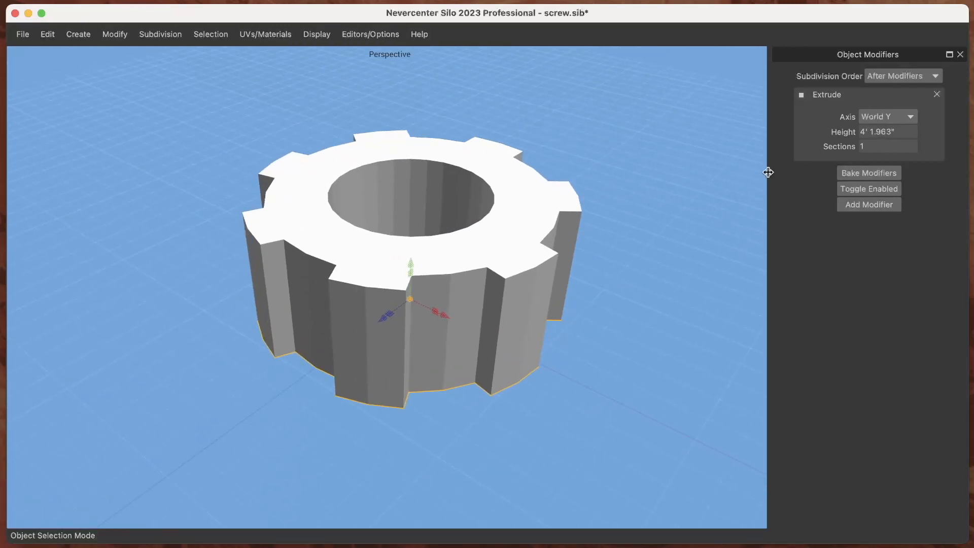
type("100")
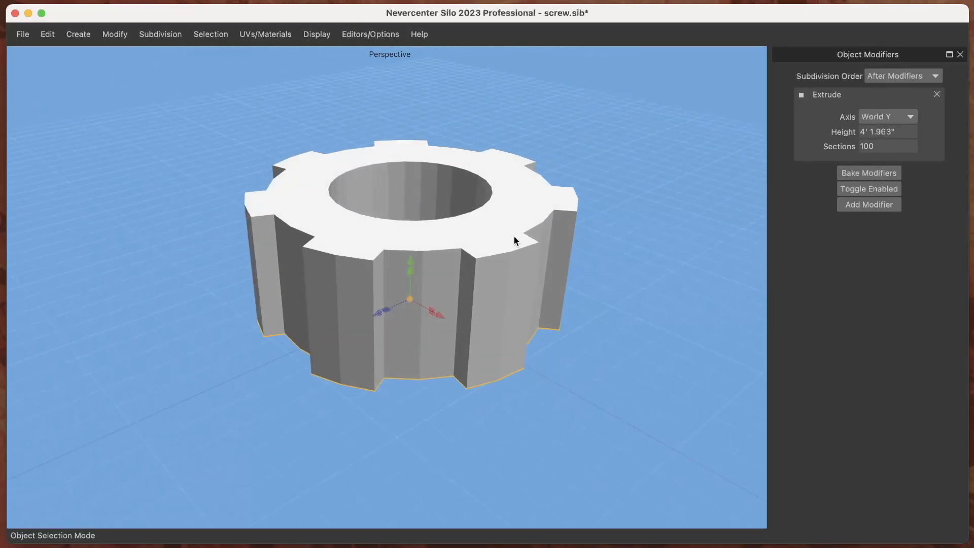
type("6' 1.151\"")
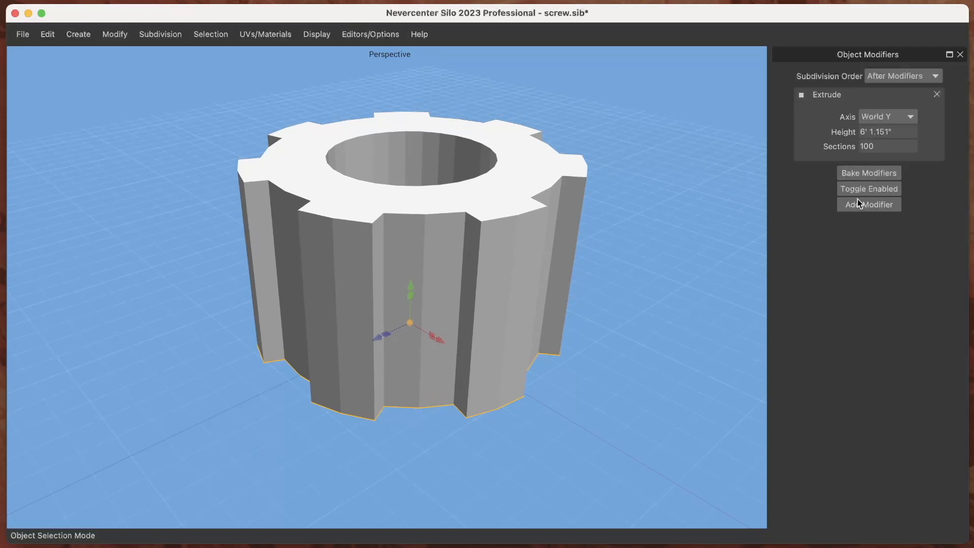
- Add a Numerical Deform modifier twisting the cog around Y by 124
left_click(868, 205)
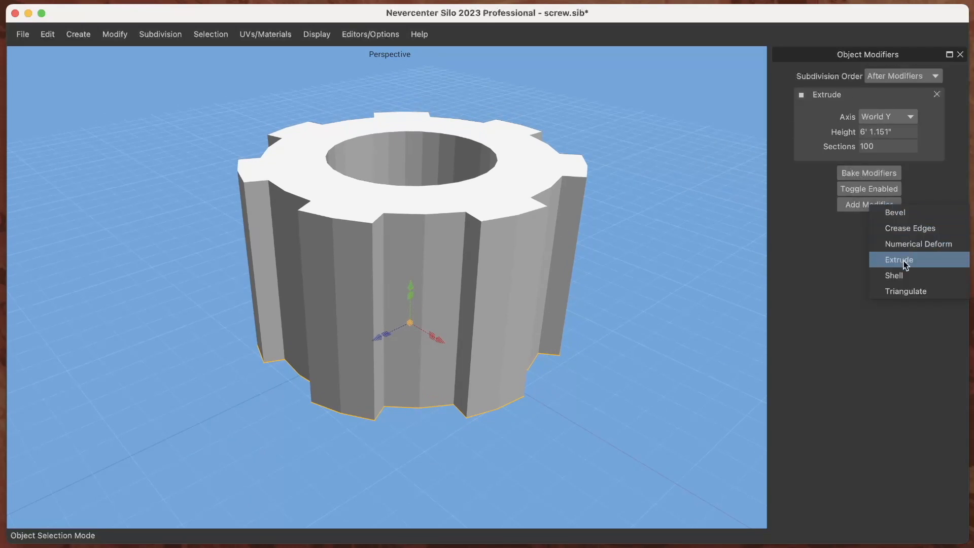
left_click(918, 243)
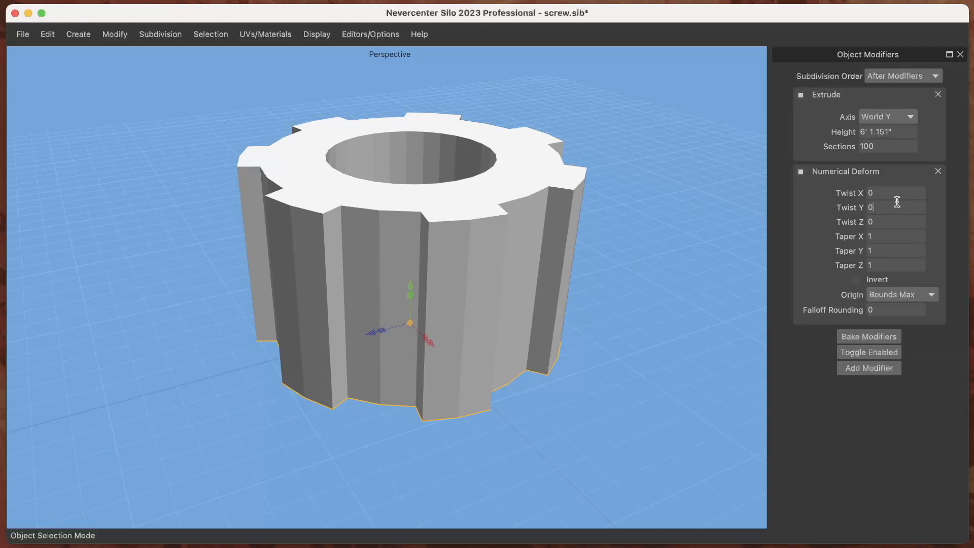
type("118")
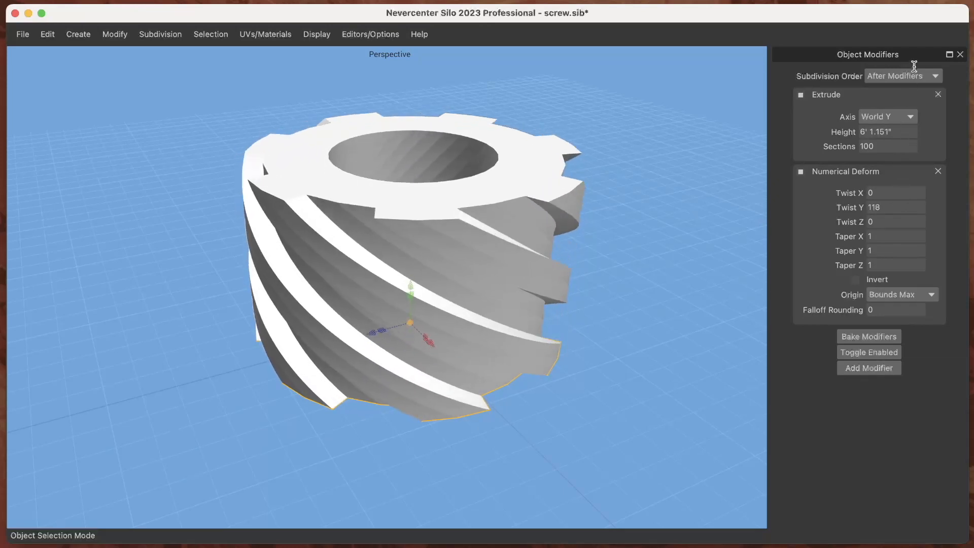
type("2")
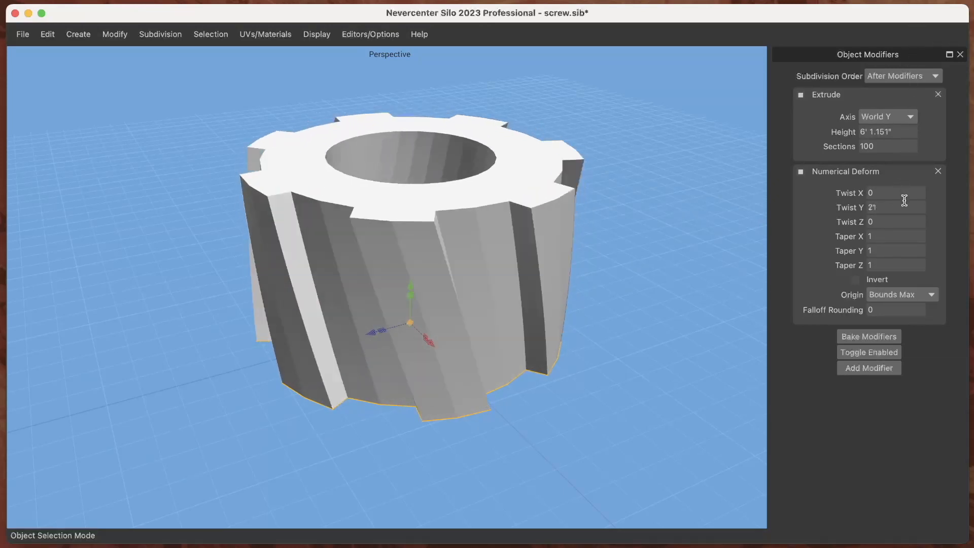
type("125")
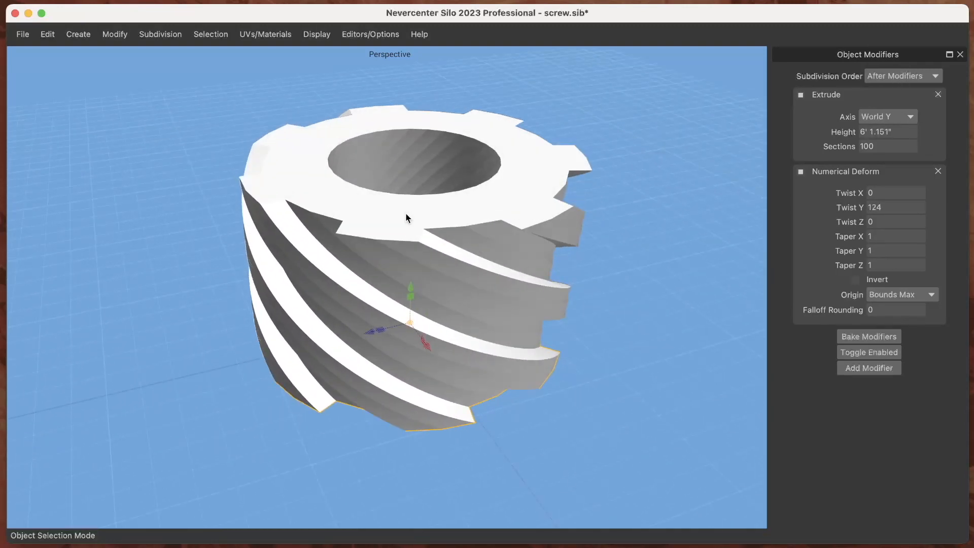
- Instance the twisted cog; set 71 sections, Taper Y 0.35, Falloff Rounding 0.85
left_click(407, 218)
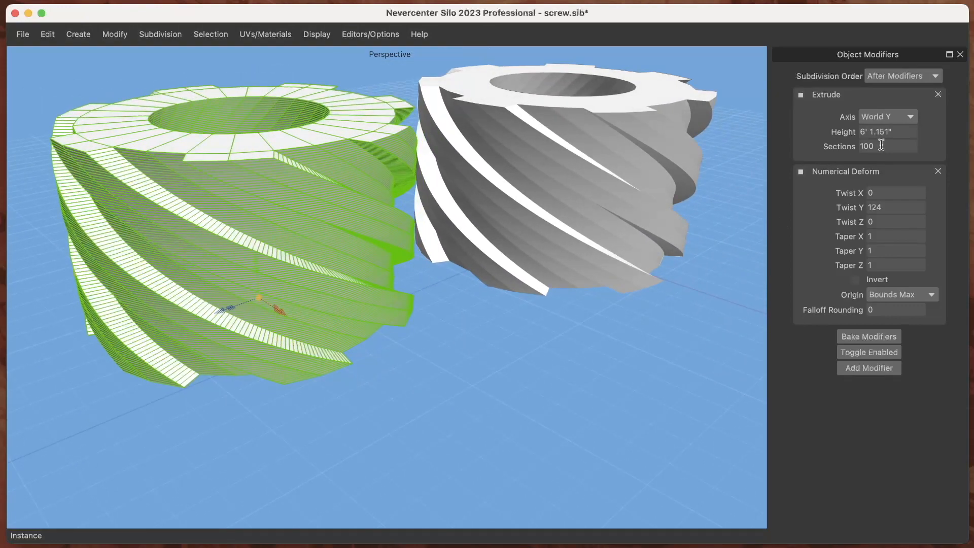
type("14")
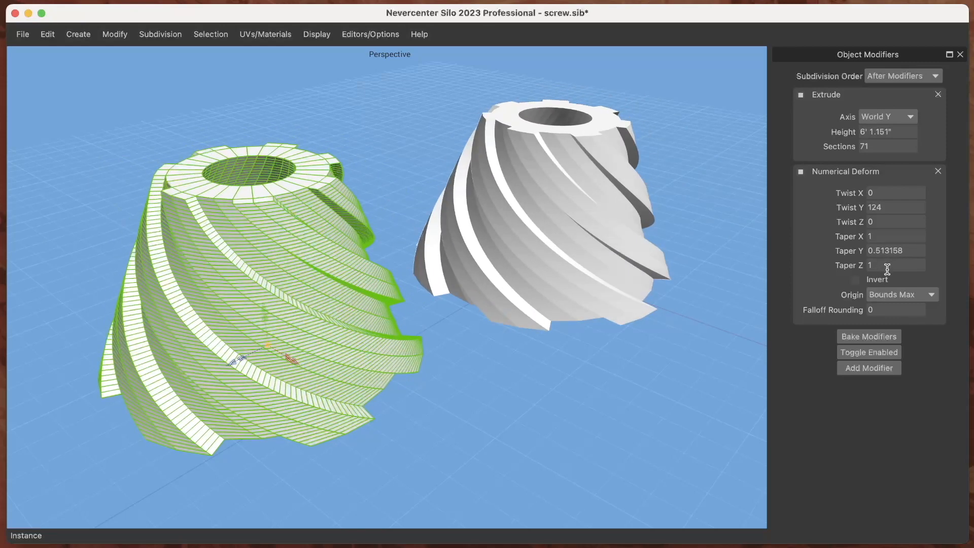
mouse_move(295, 271)
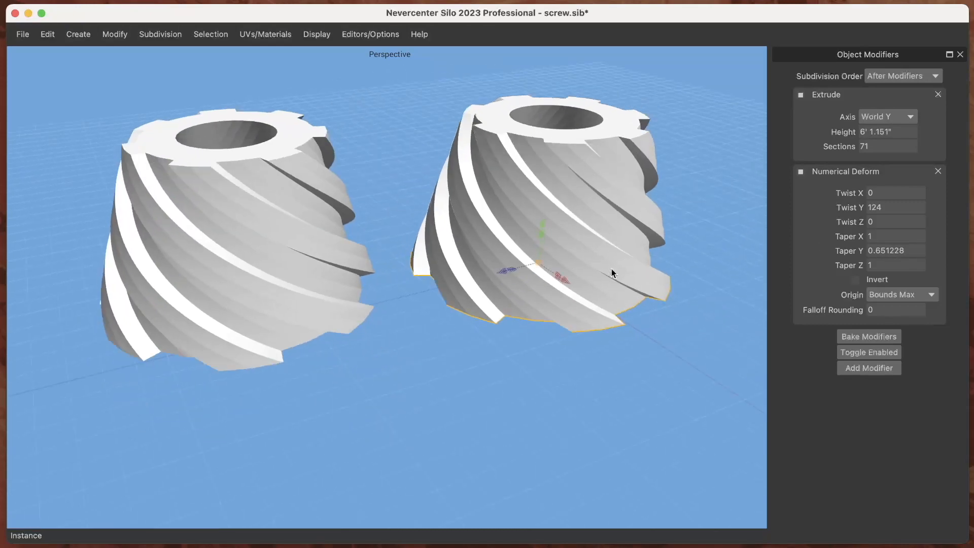
type("0.620921")
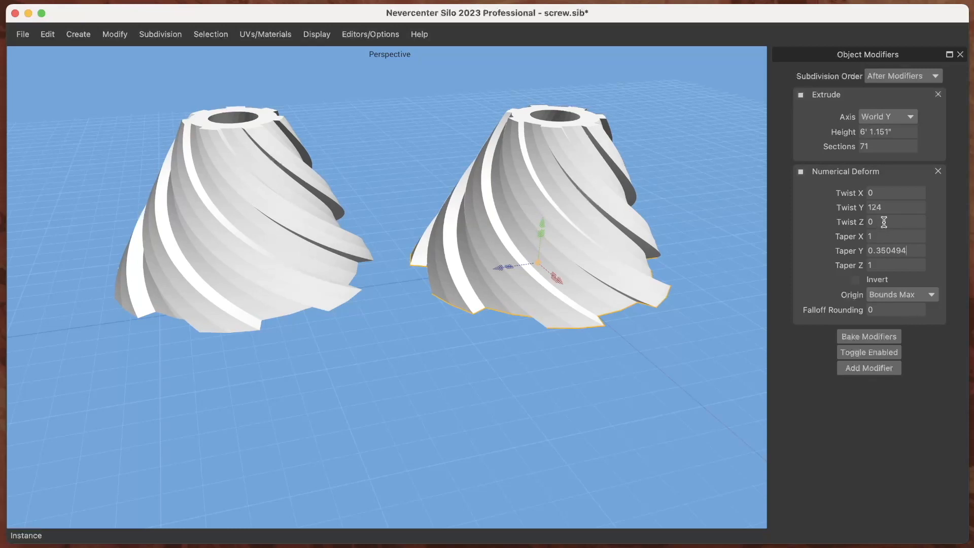
type("-3")
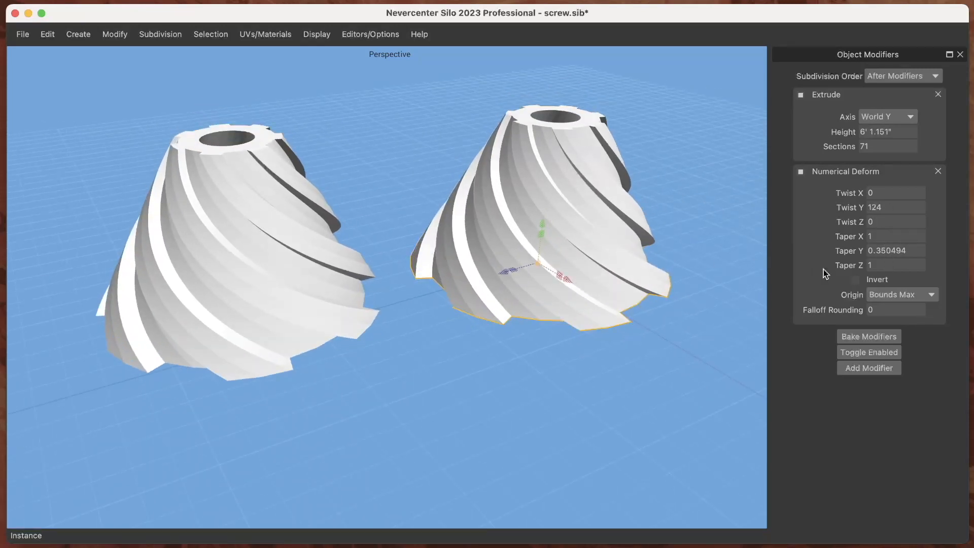
type("0.46")
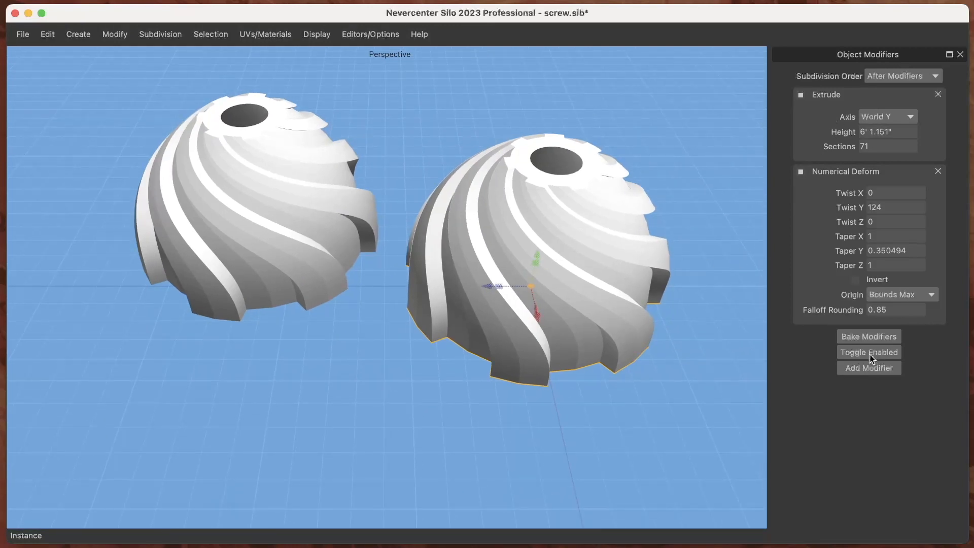
- Add a Crease Edges modifier with a 21° minimum angle to the twisted dome
left_click(868, 367)
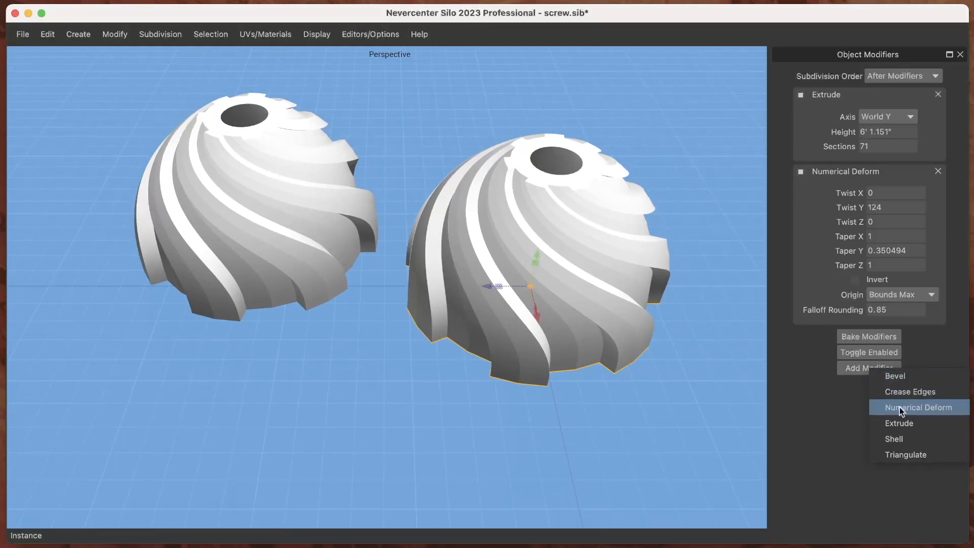
mouse_move(917, 391)
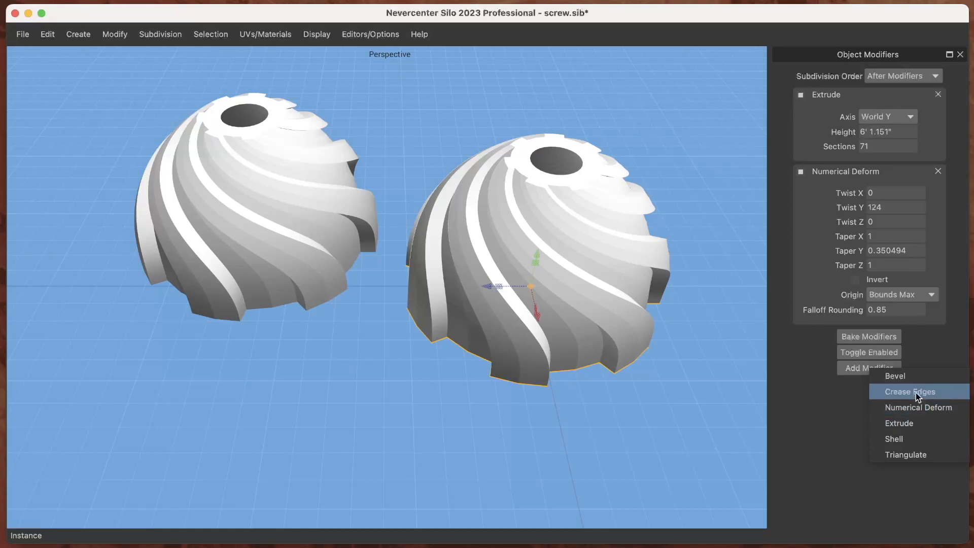
left_click(911, 391)
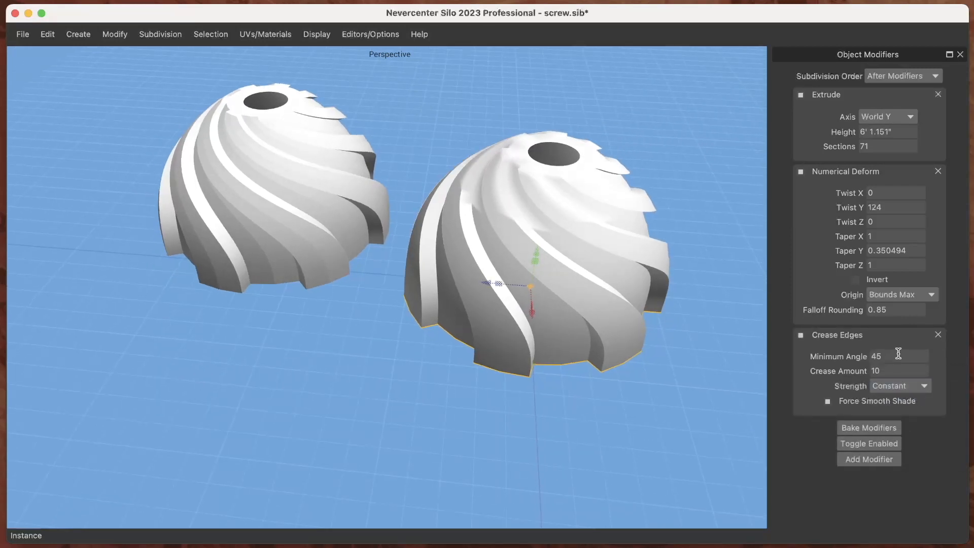
type("29")
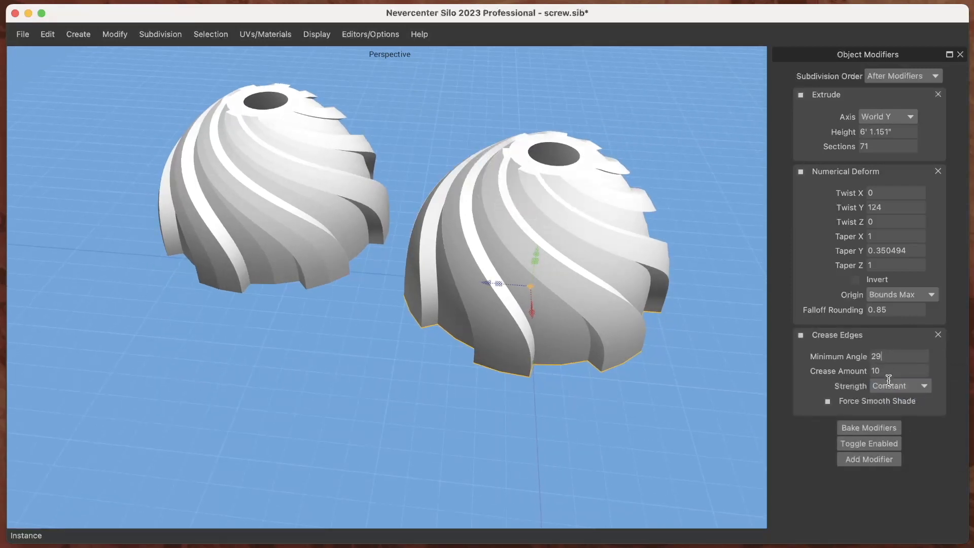
type("21")
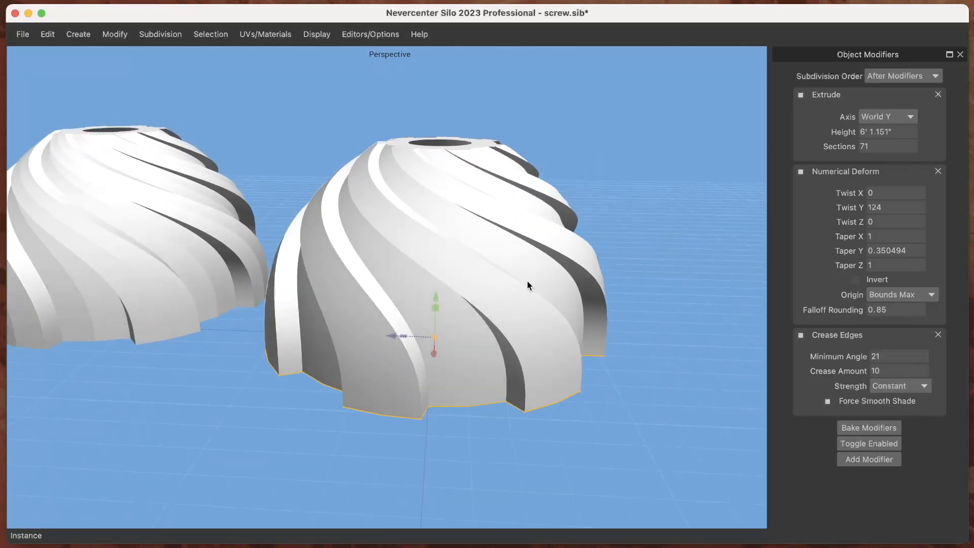
left_click_drag(528, 285, 469, 296)
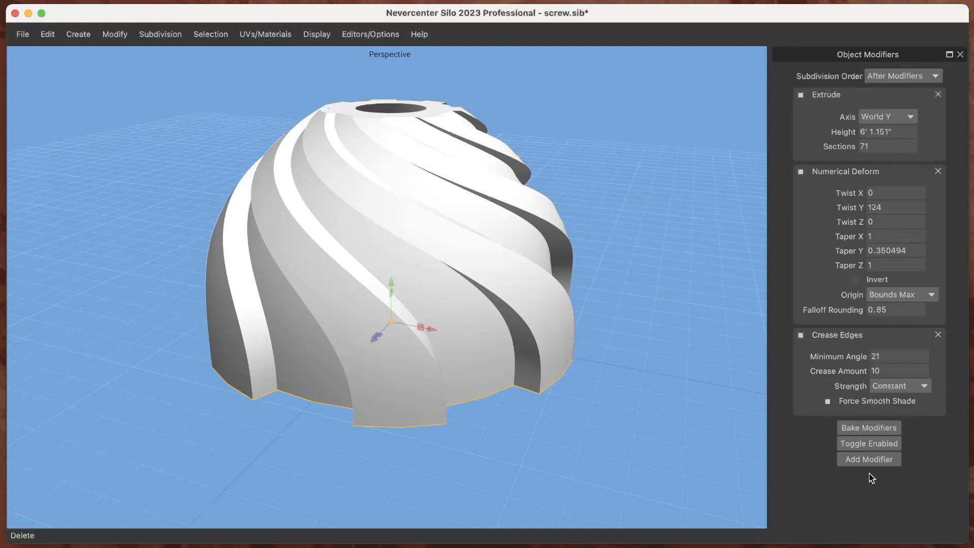
left_click(868, 459)
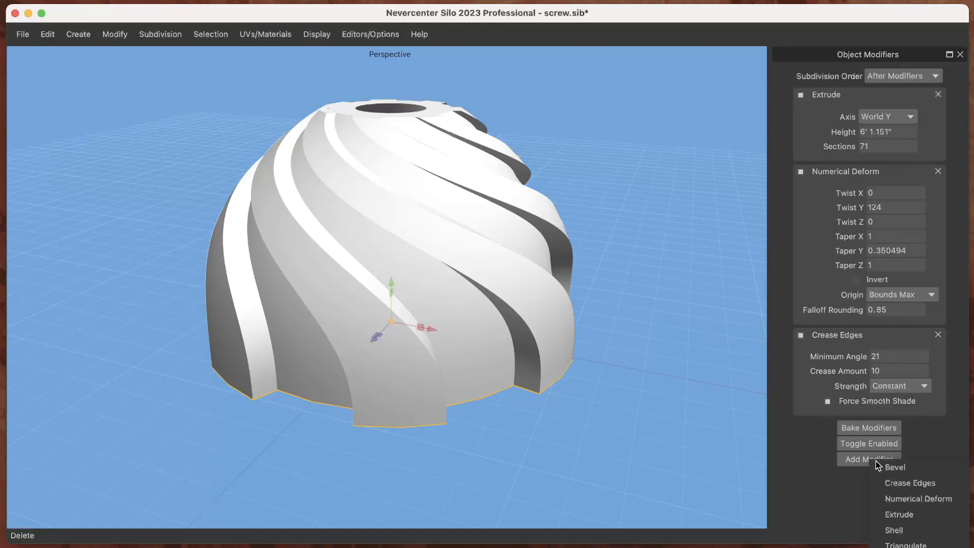
mouse_move(895, 467)
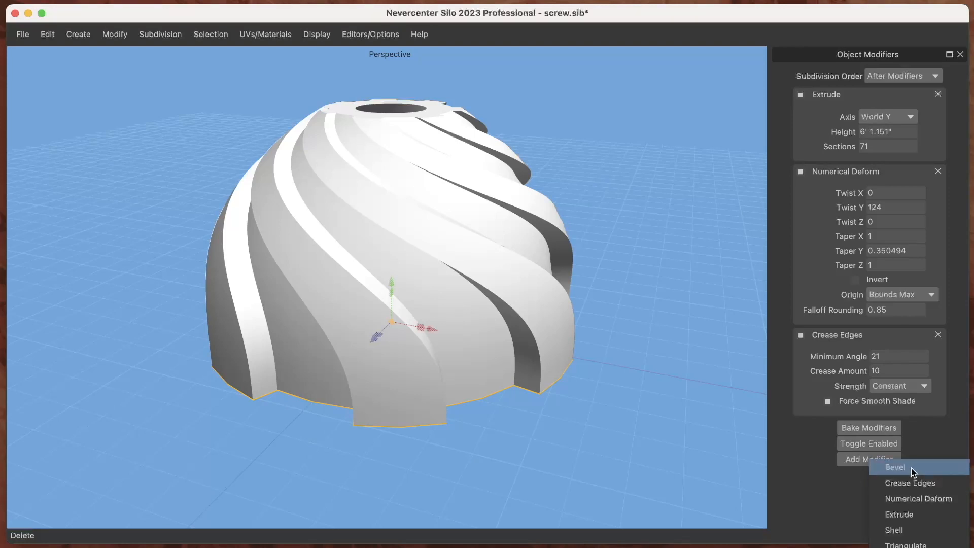
mouse_move(899, 514)
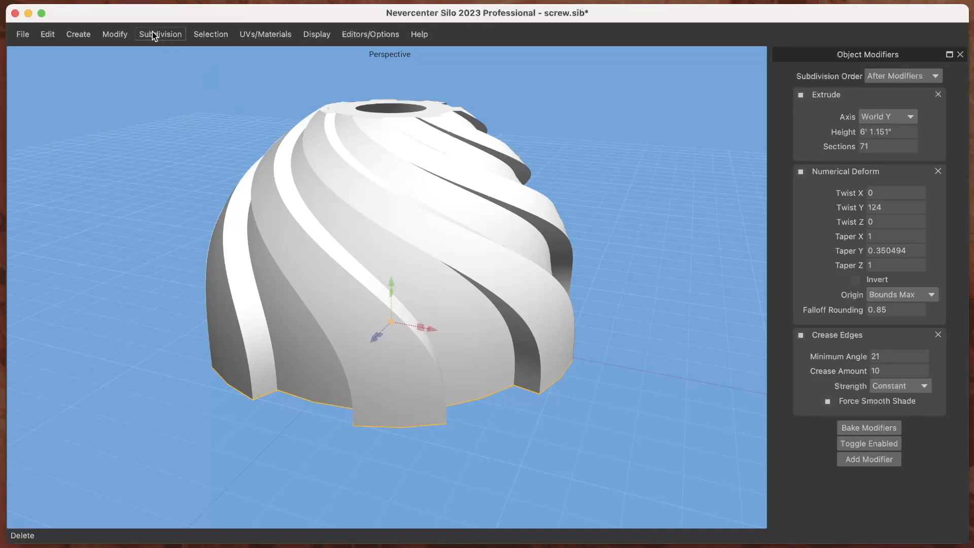
left_click(114, 33)
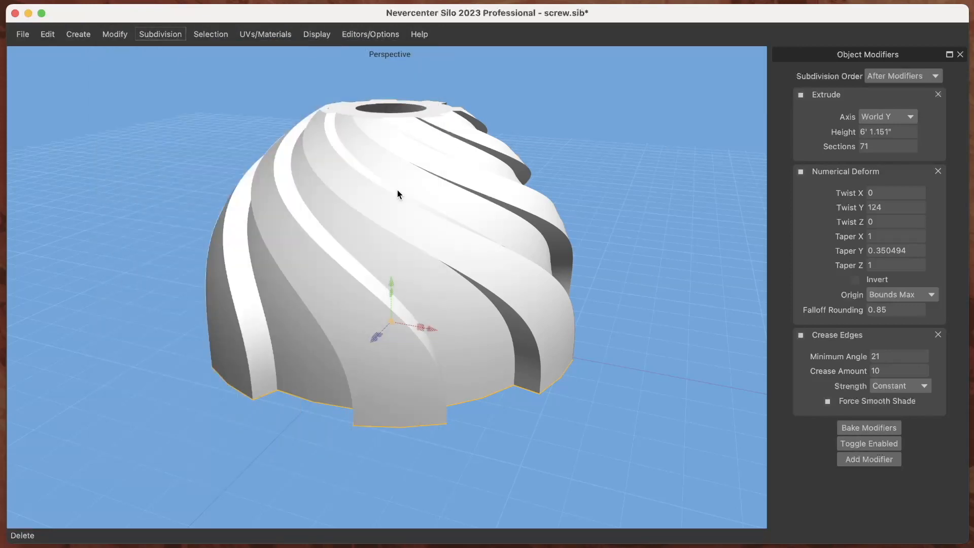
mouse_move(864, 457)
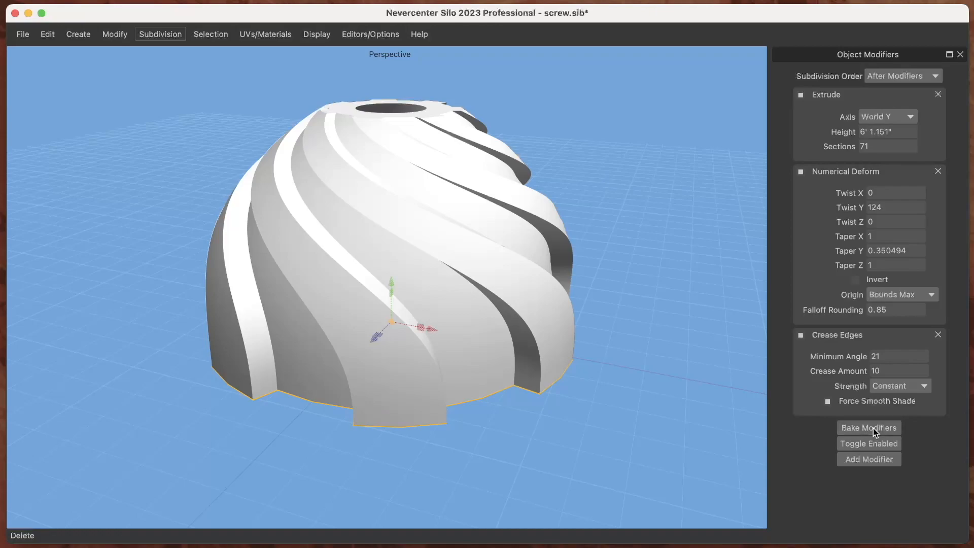
- Bake the dome's modifiers to inspect the dense mesh, undo the bake, and close the panel
left_click(868, 427)
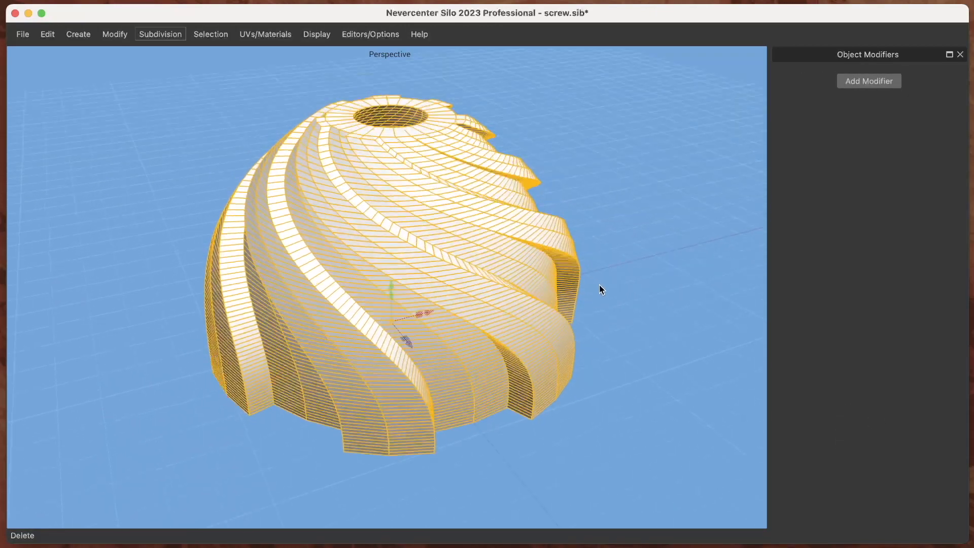
left_click_drag(601, 291, 435, 296)
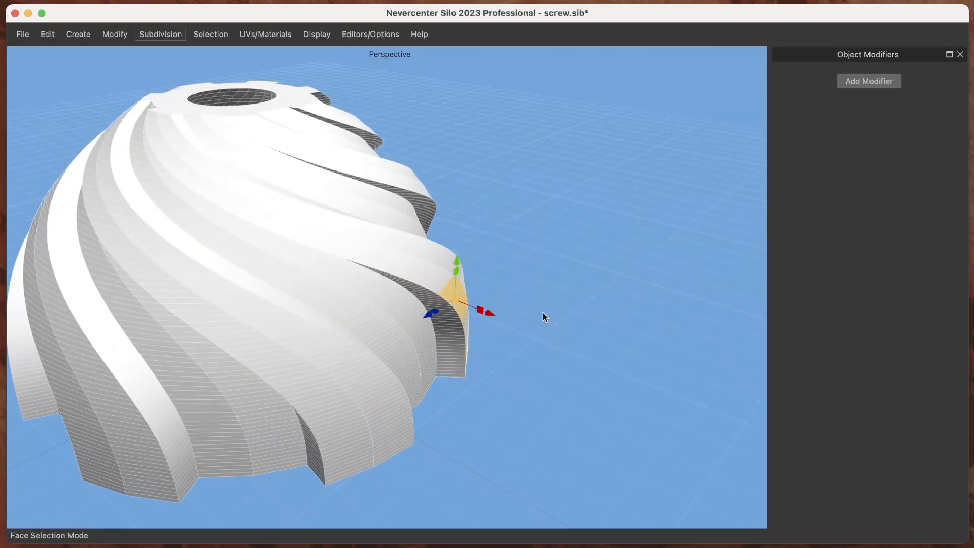
left_click(868, 81)
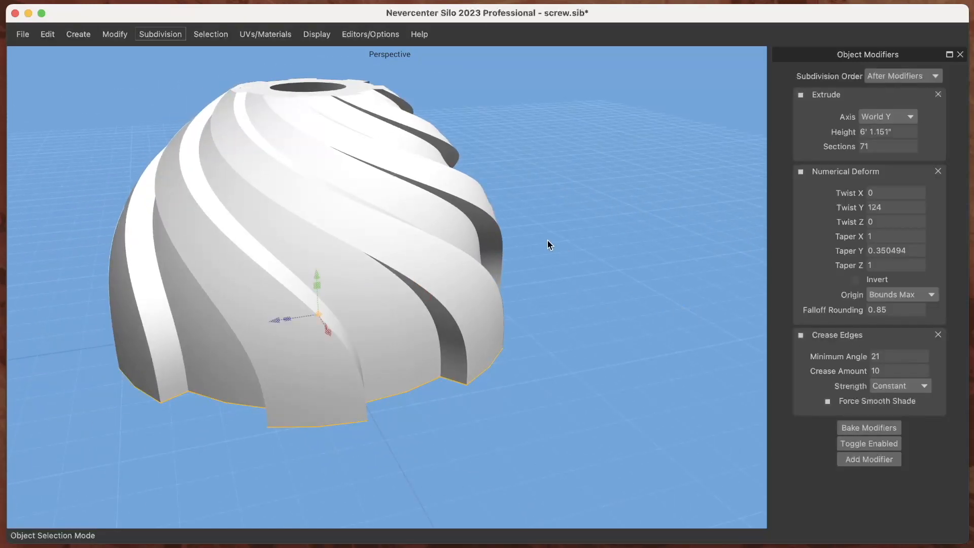
left_click_drag(547, 244, 515, 204)
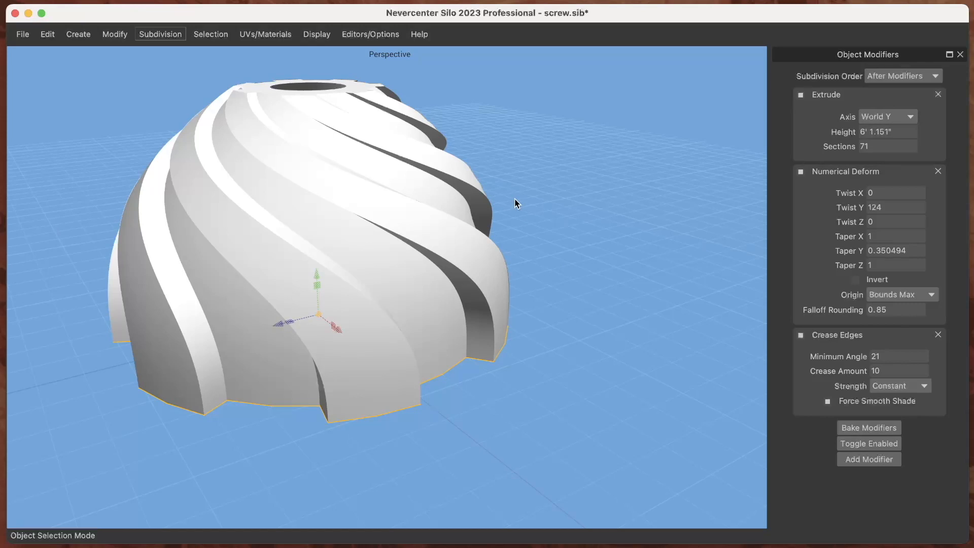
mouse_move(862, 64)
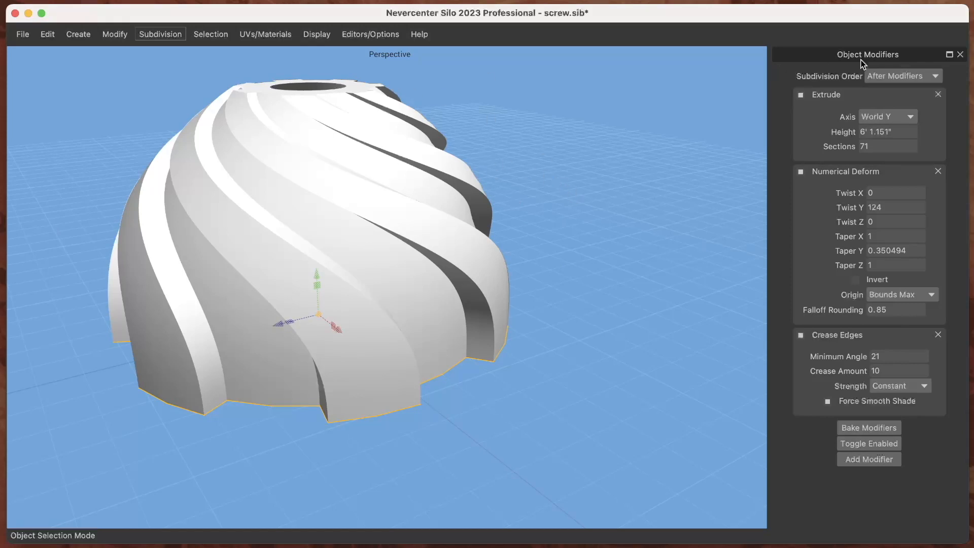
mouse_move(669, 182)
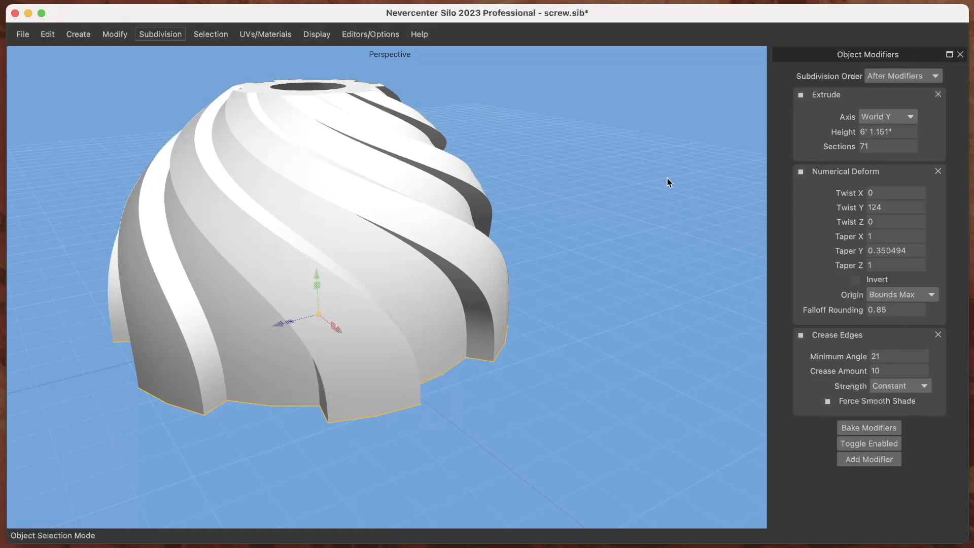
left_click(961, 54)
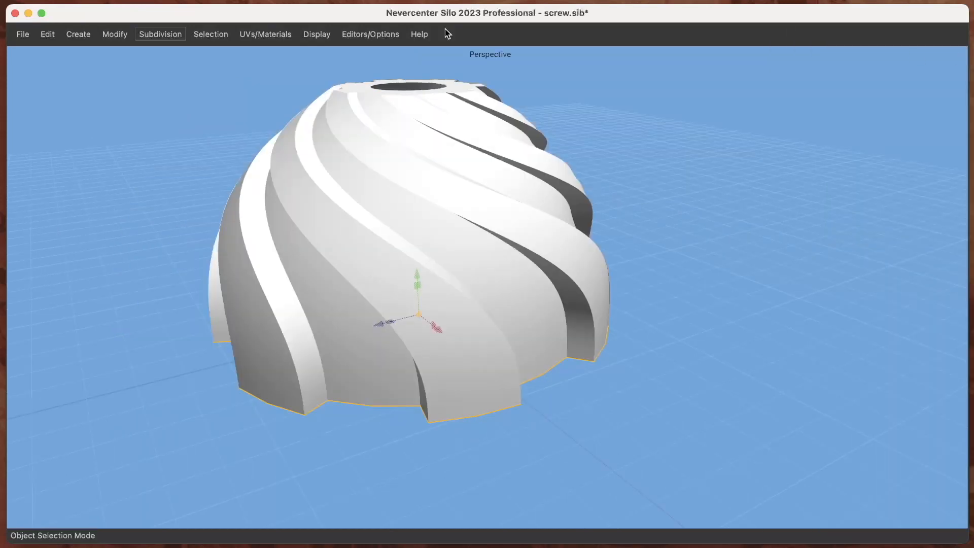
left_click(22, 34)
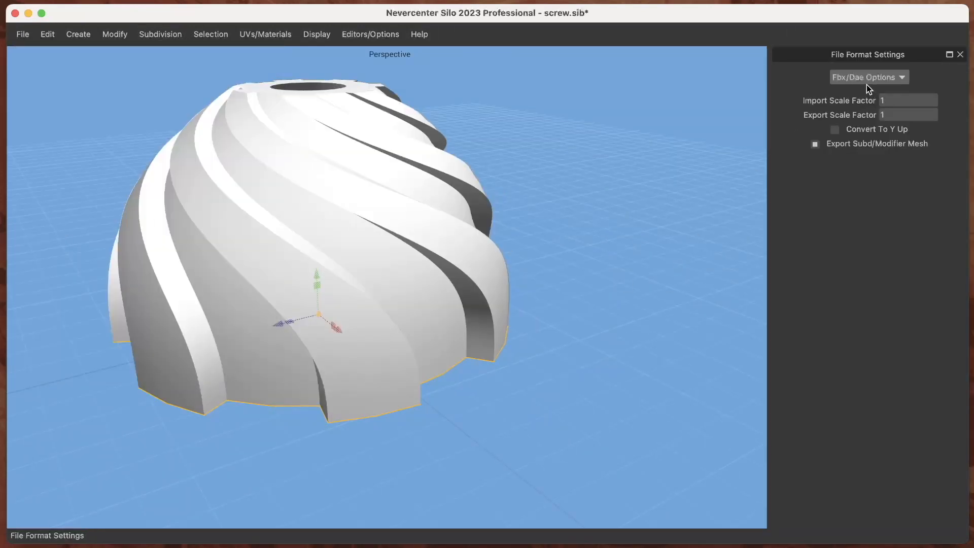
- Show the Fbx/Dae export options with Export Subd/Modifier Mesh enabled
left_click(868, 77)
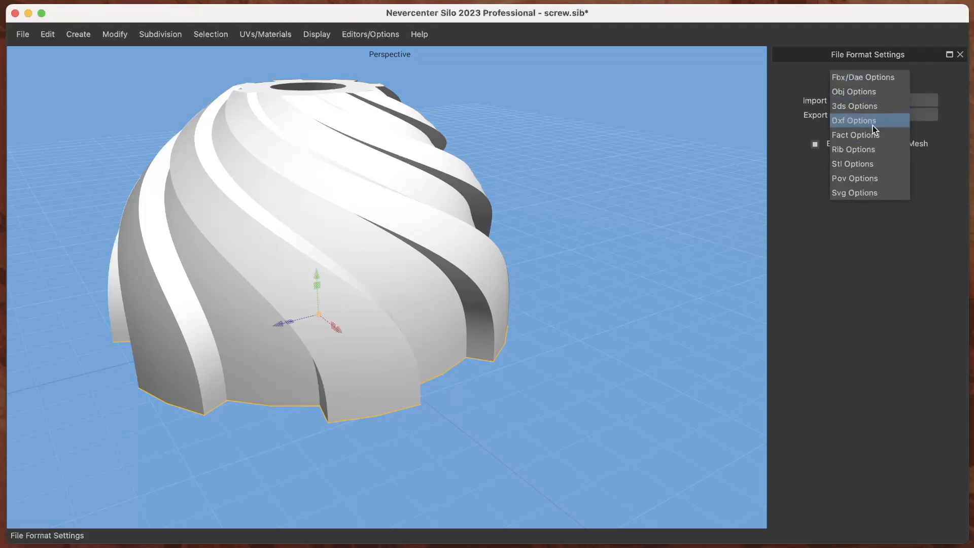
left_click(862, 77)
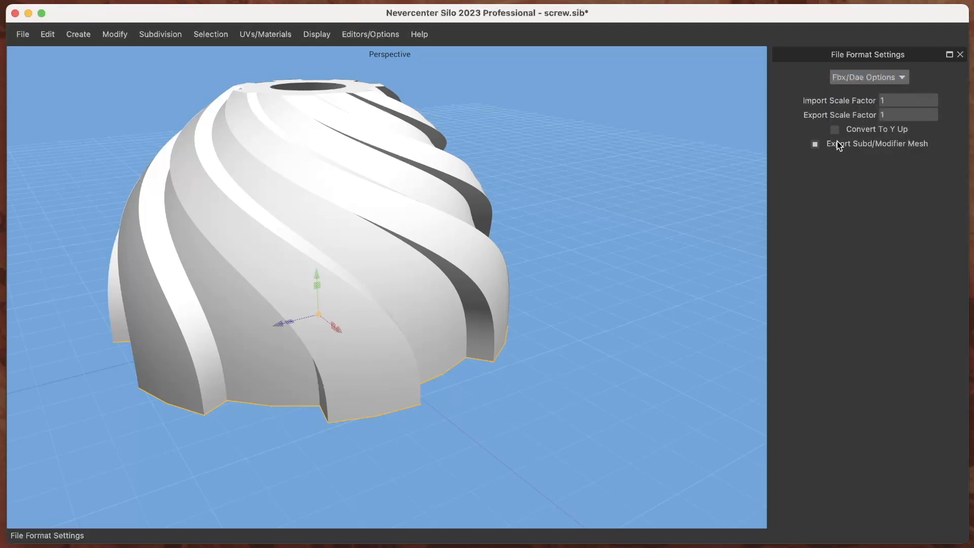
mouse_move(836, 149)
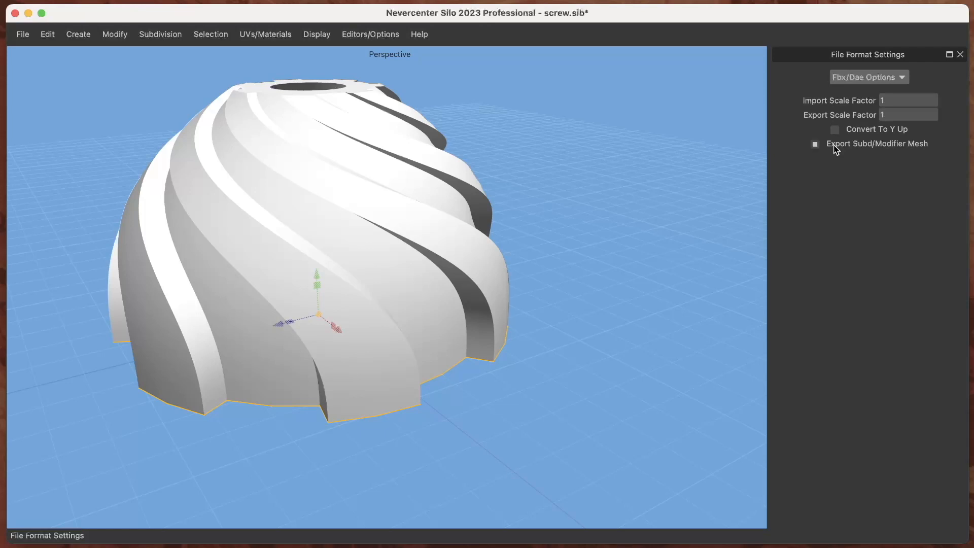
mouse_move(774, 185)
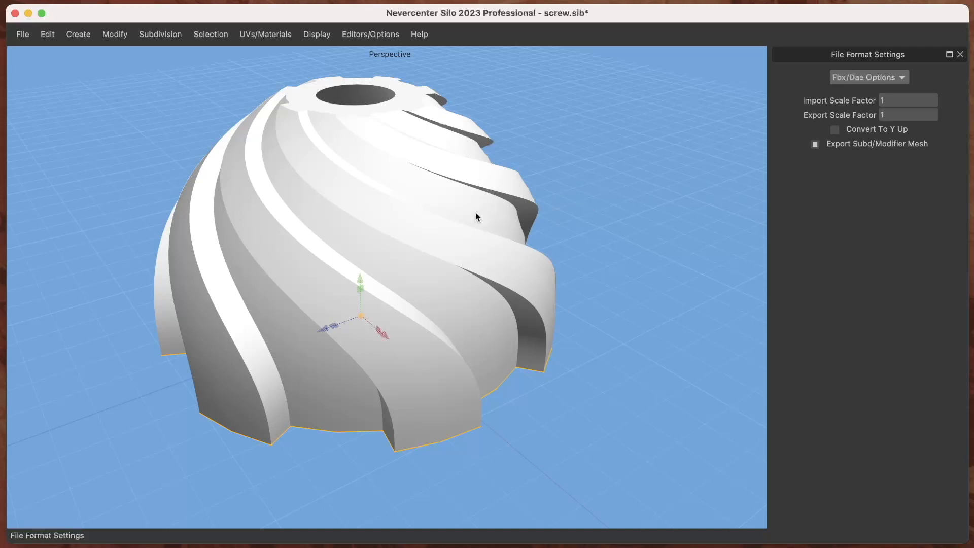
mouse_move(669, 122)
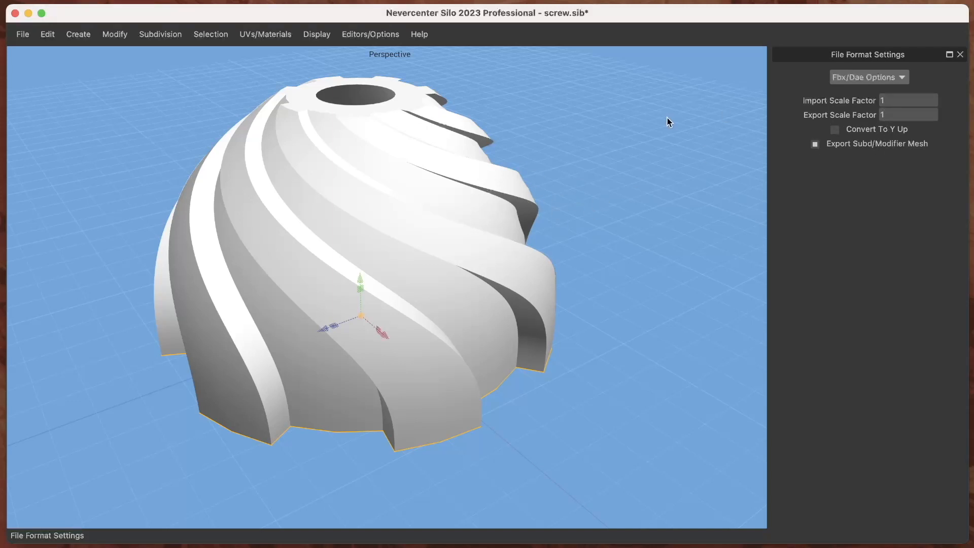
mouse_move(114, 34)
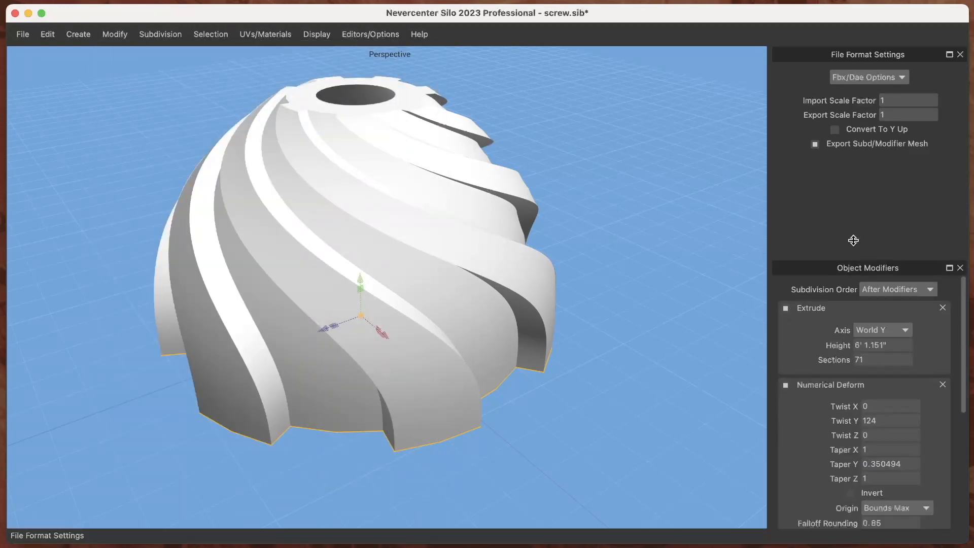
- Remove the briefly added Triangulate modifier and close the Object Modifiers panel
scroll("down", 3)
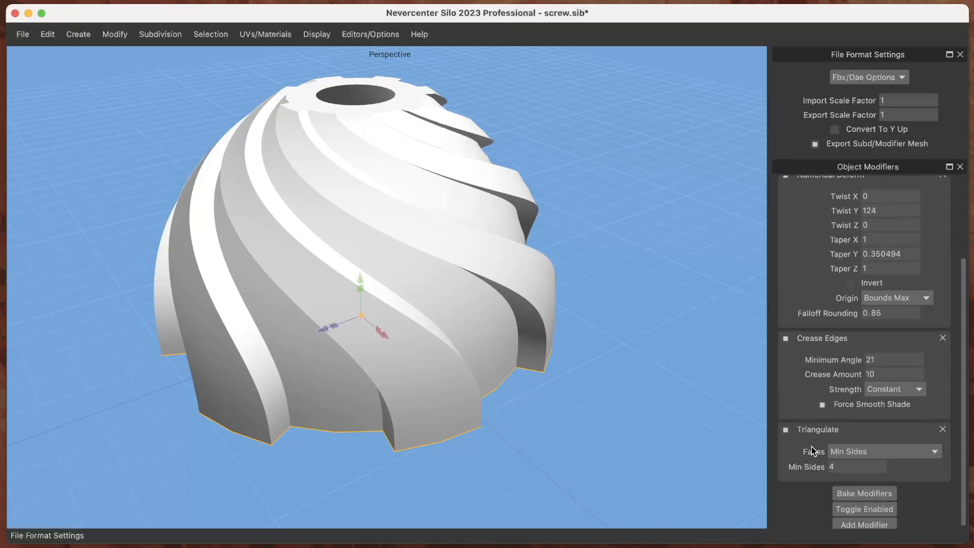
mouse_move(825, 460)
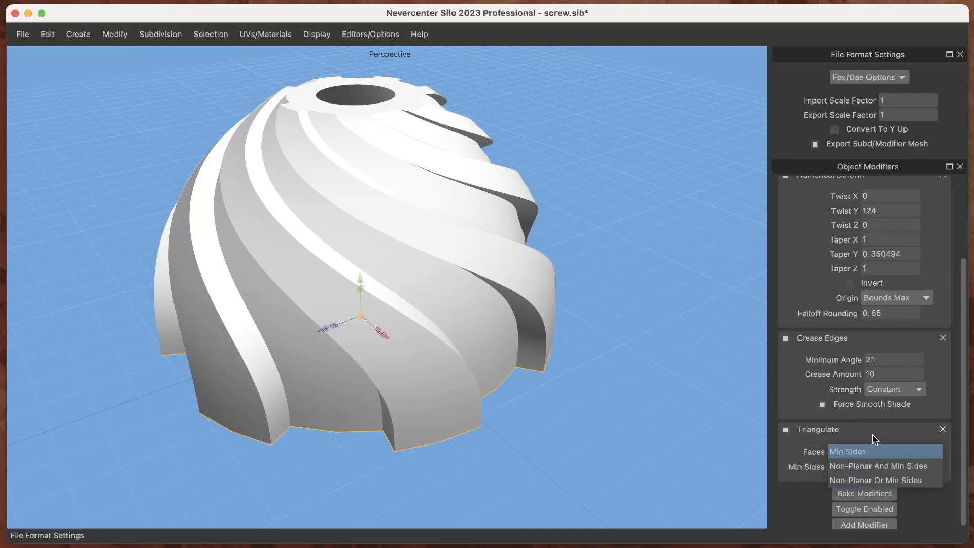
left_click(847, 451)
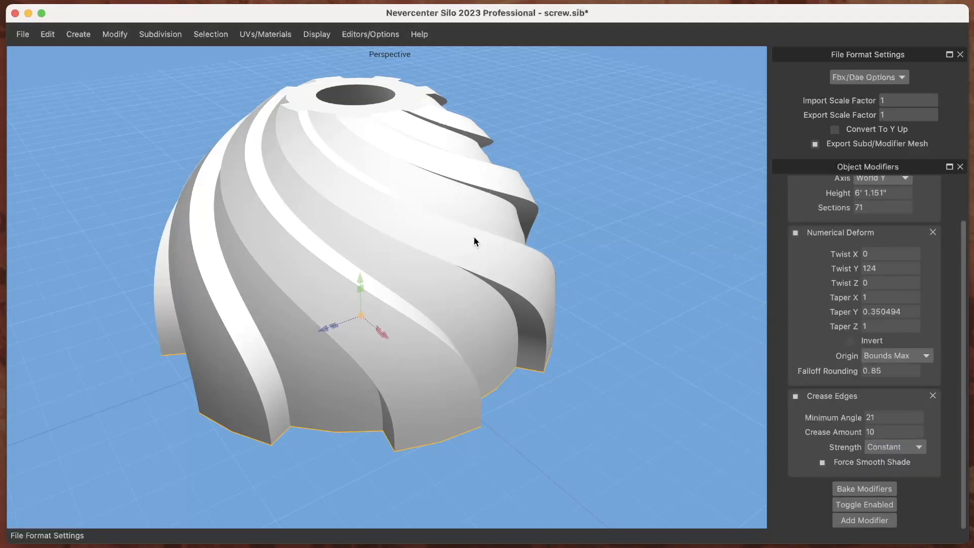
mouse_move(761, 235)
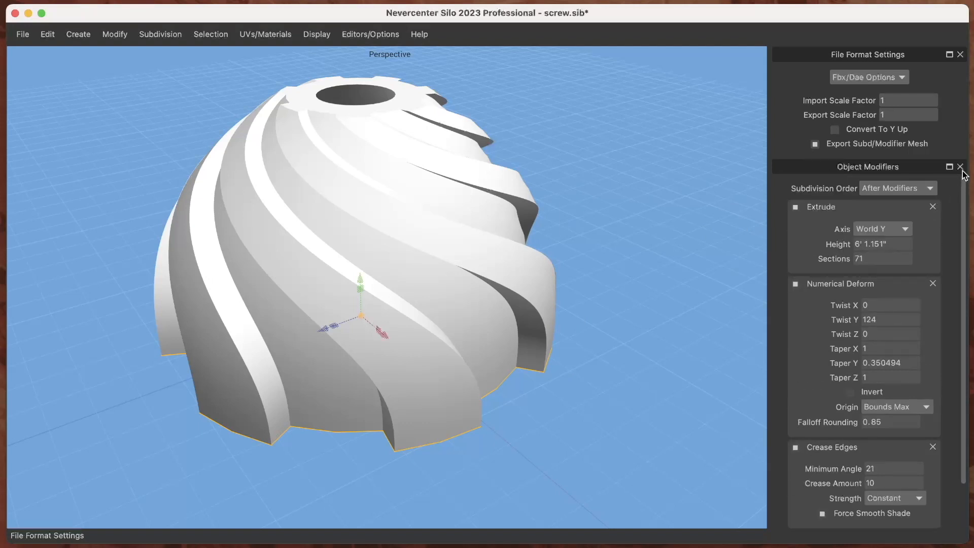
left_click(959, 167)
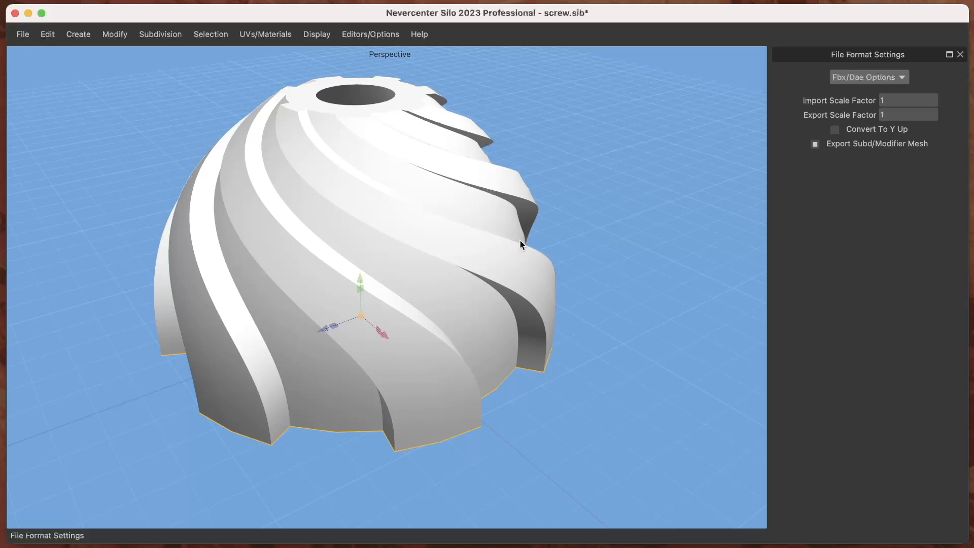
mouse_move(586, 266)
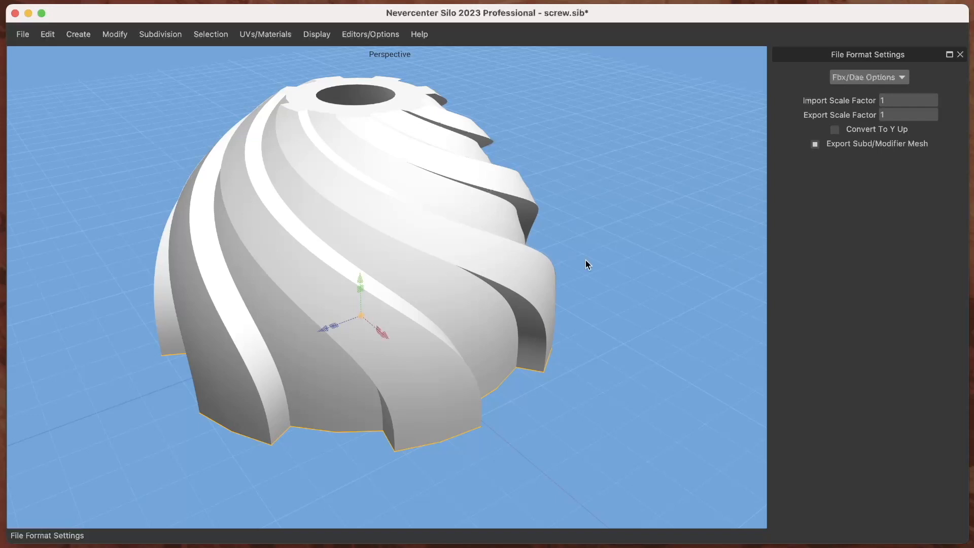
left_click_drag(586, 265, 520, 264)
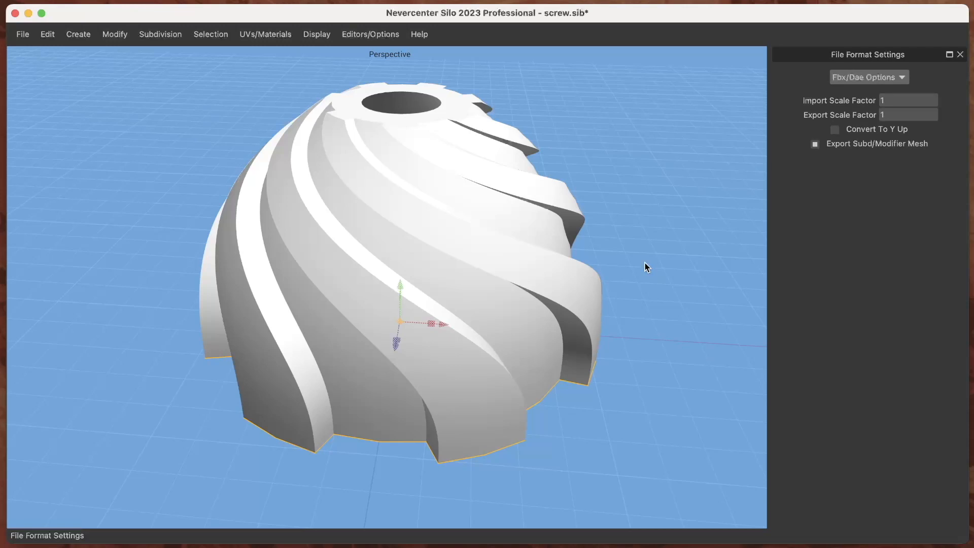
mouse_move(608, 266)
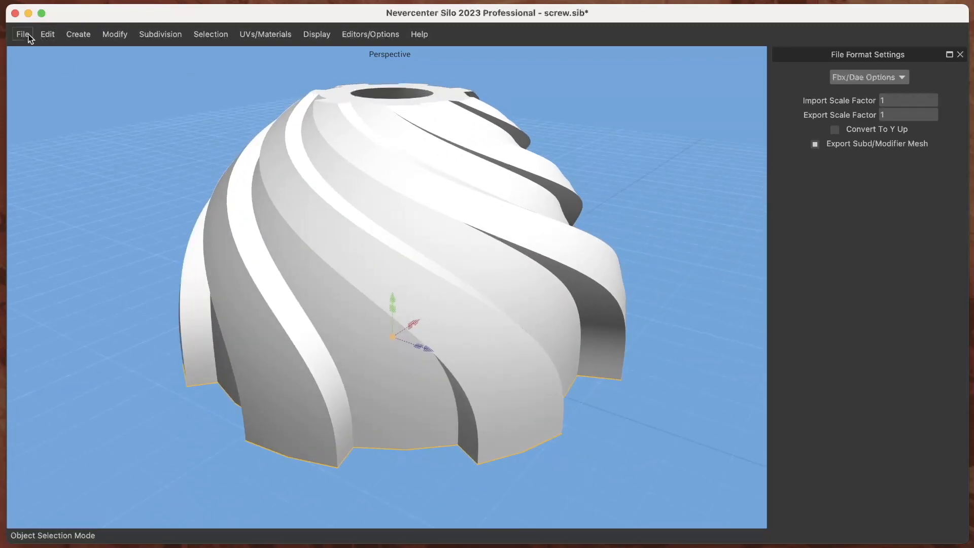
- Load spiral staircase.sib and close the File Format Settings panel
left_click(23, 34)
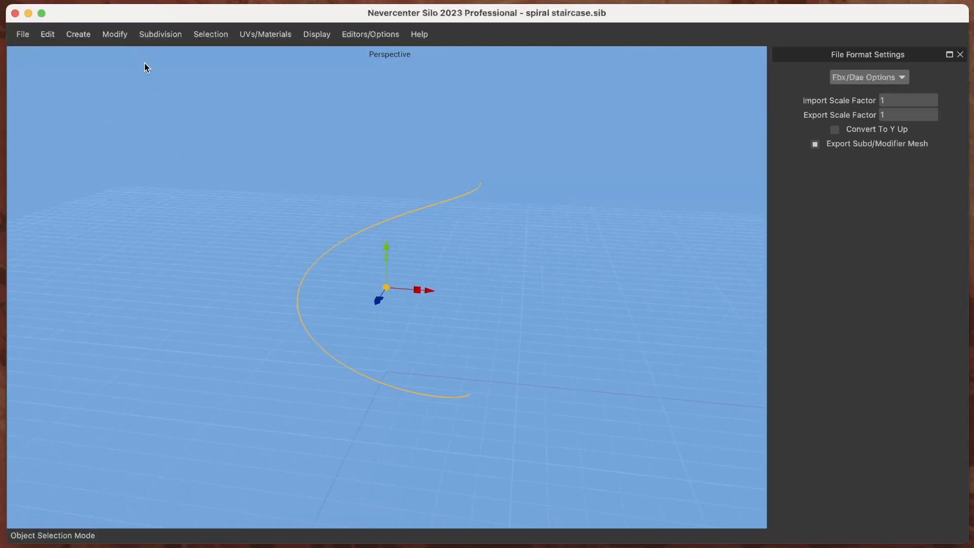
left_click(78, 34)
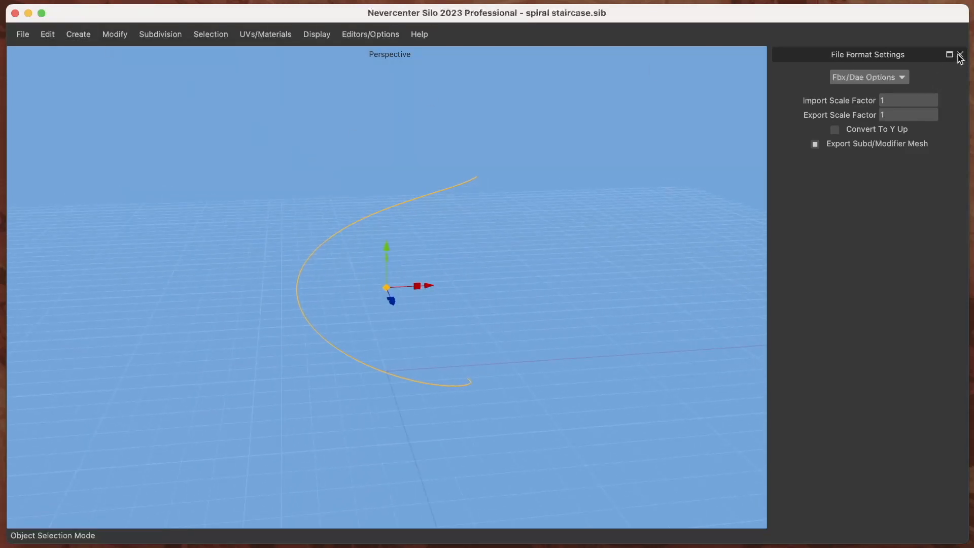
left_click(369, 33)
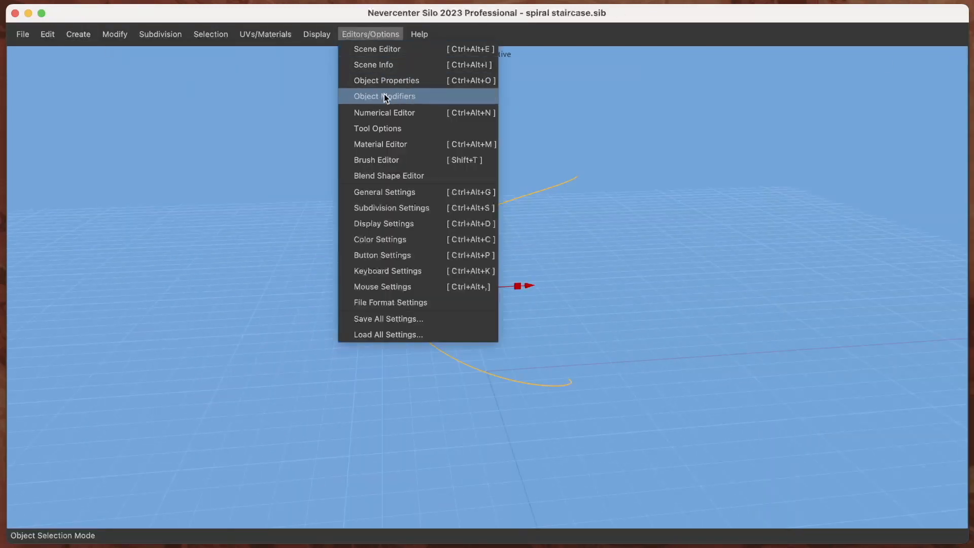
- Re-enable the arc's Numerical Deform and Extrude modifiers, bringing back the thick curved wall
left_click(384, 96)
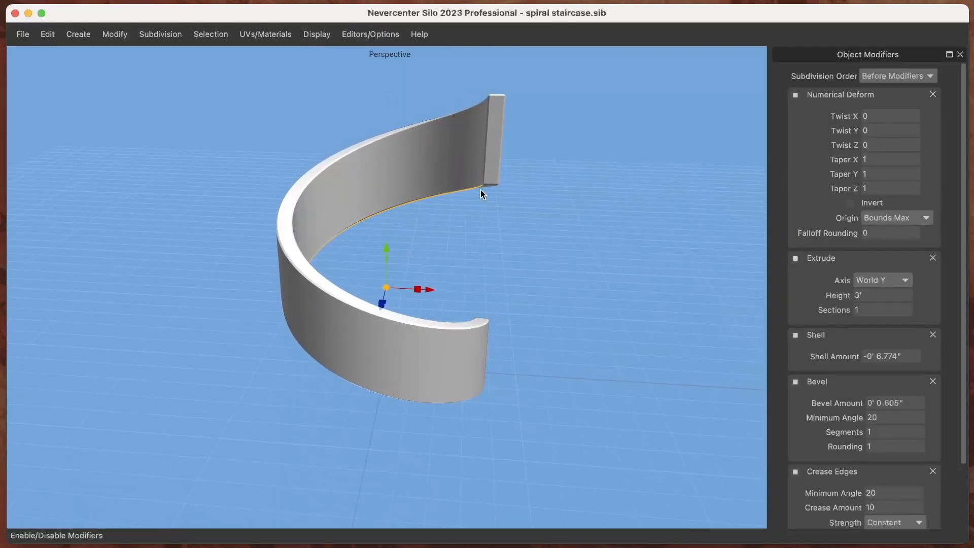
scroll("down", 3)
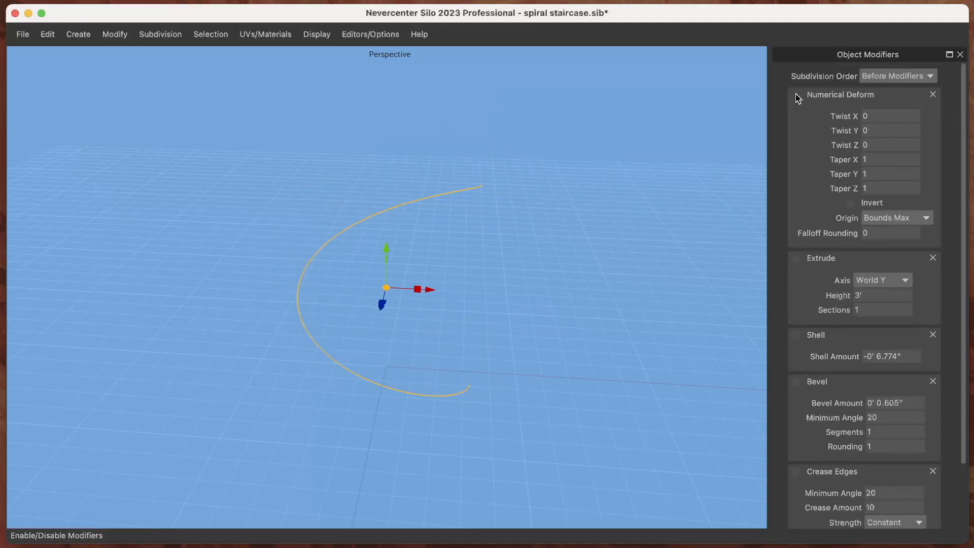
left_click(796, 94)
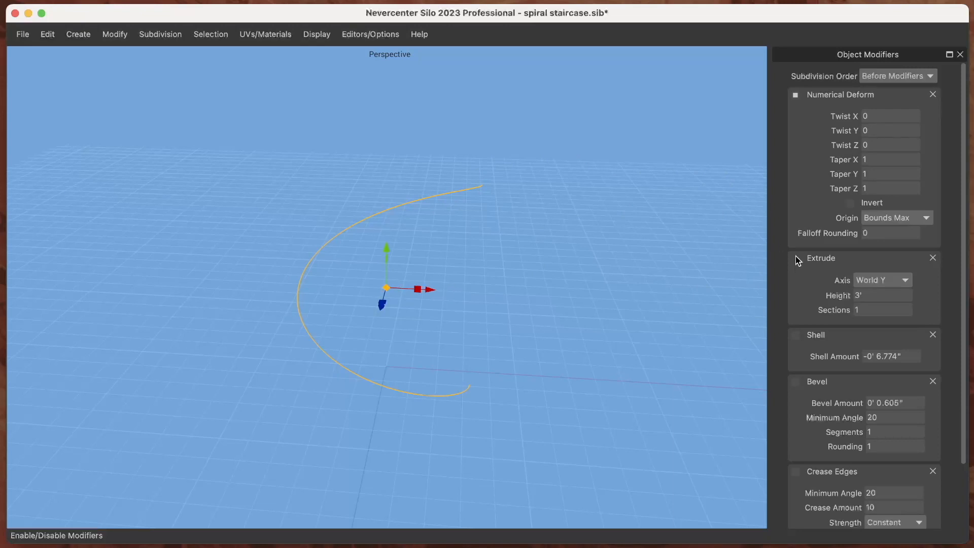
left_click(795, 257)
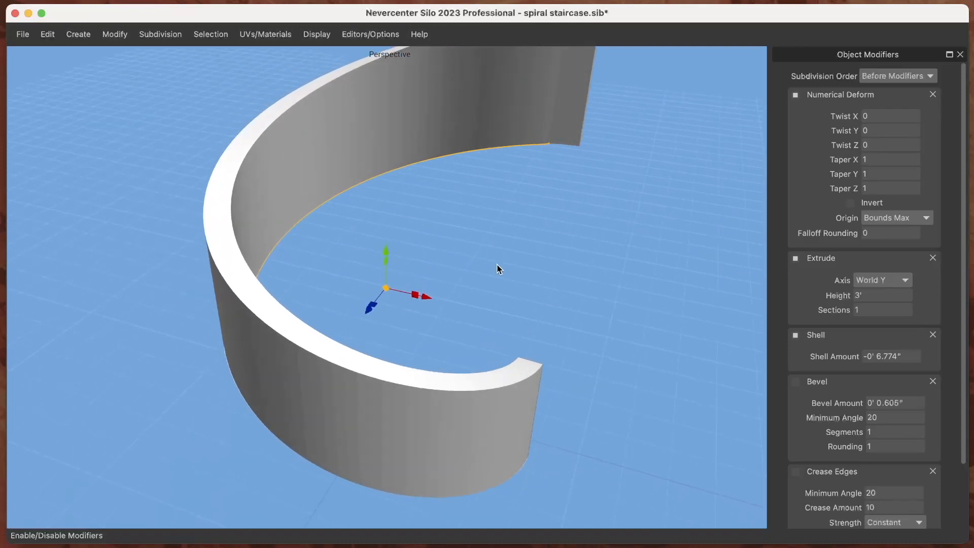
mouse_move(814, 313)
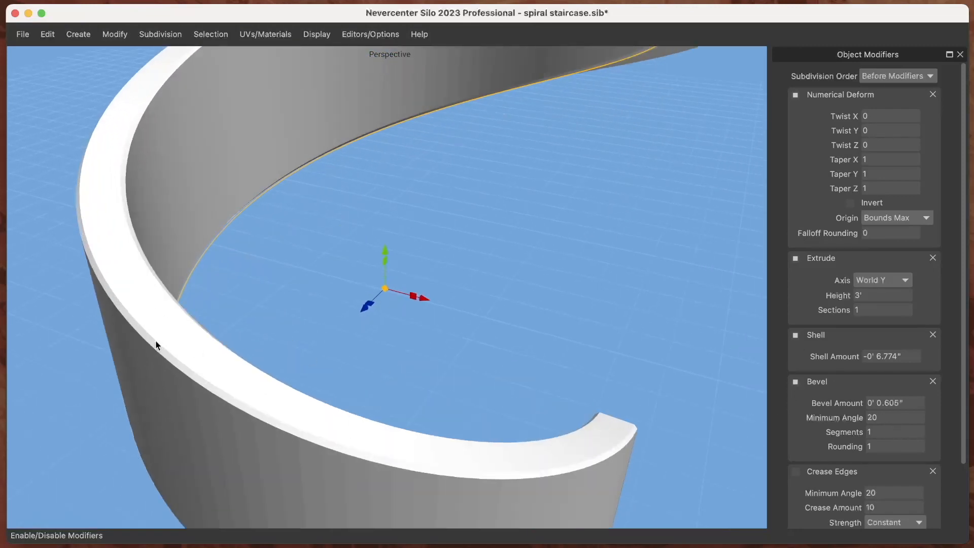
left_click_drag(155, 345, 222, 89)
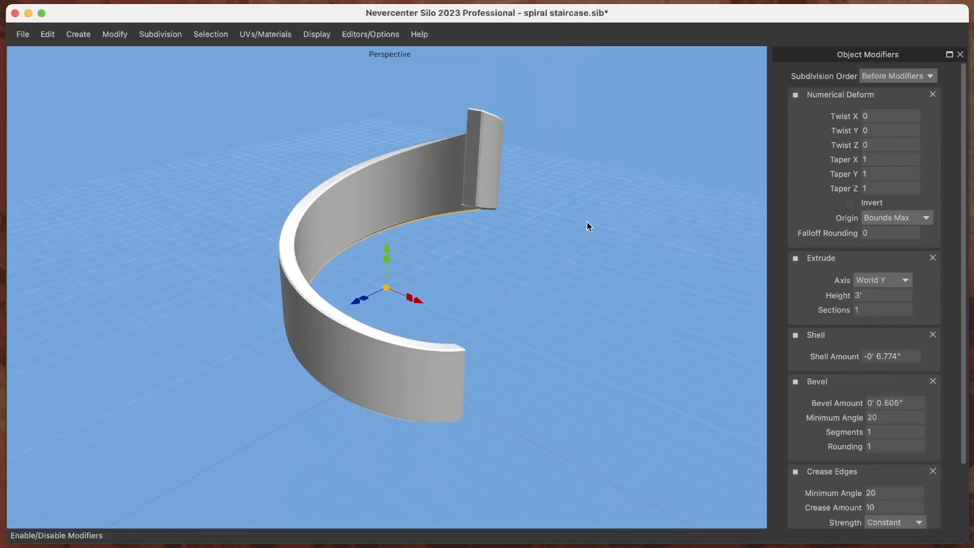
- Set Numerical Deform Twist Y to 108, then 277, and orbit to inspect the spiral ribbon
type("7")
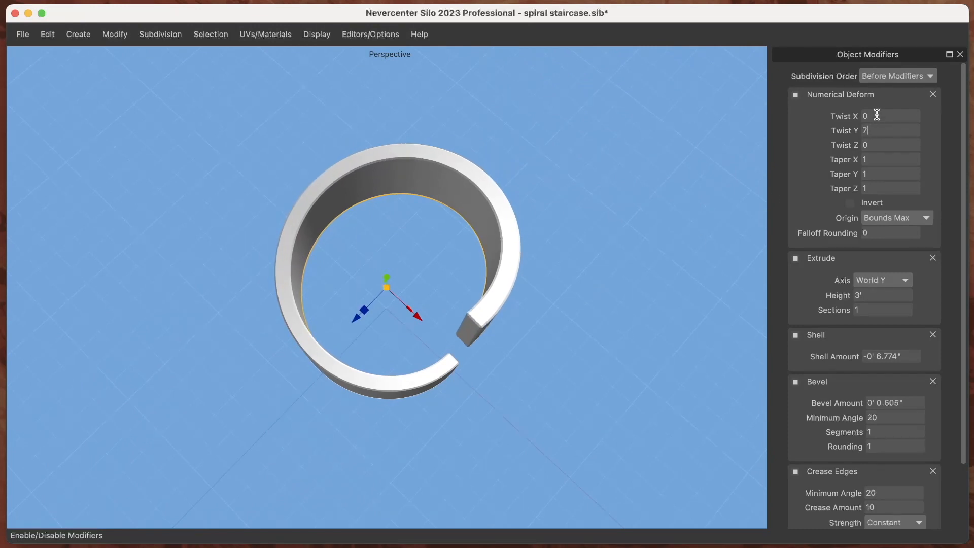
type("108")
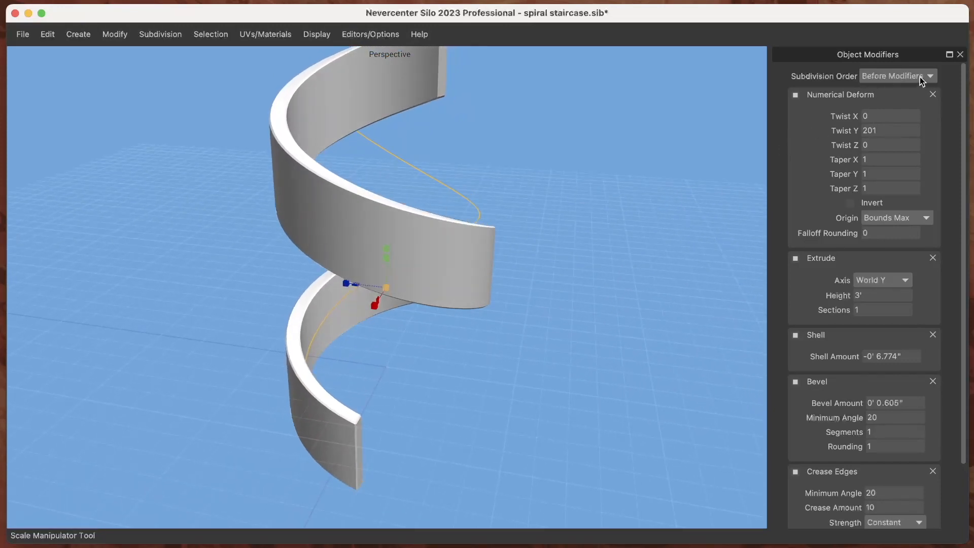
left_click(896, 76)
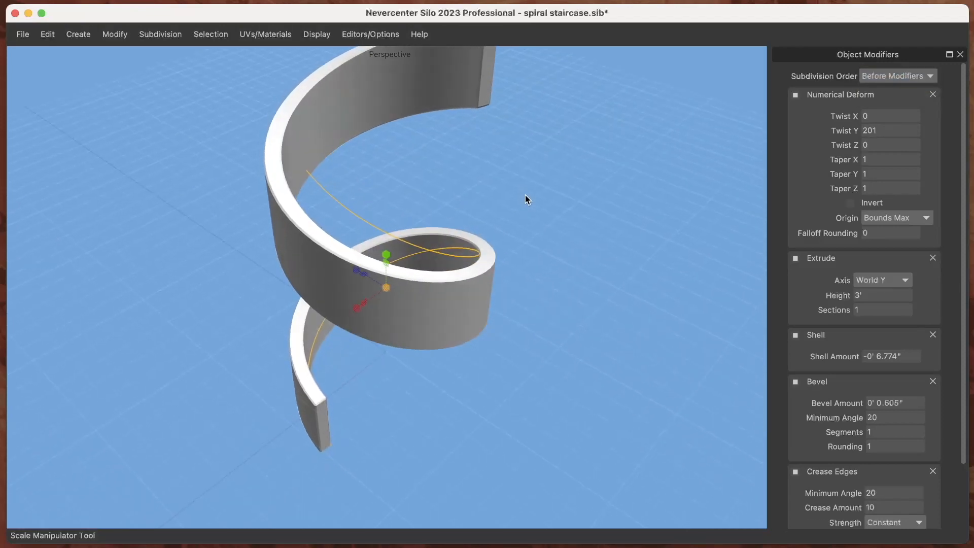
type("277")
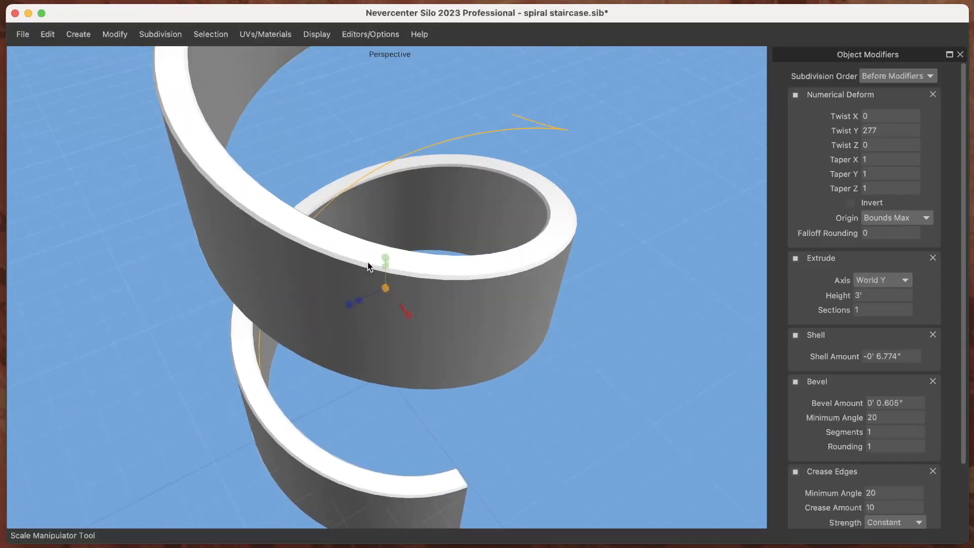
left_click_drag(373, 268, 497, 274)
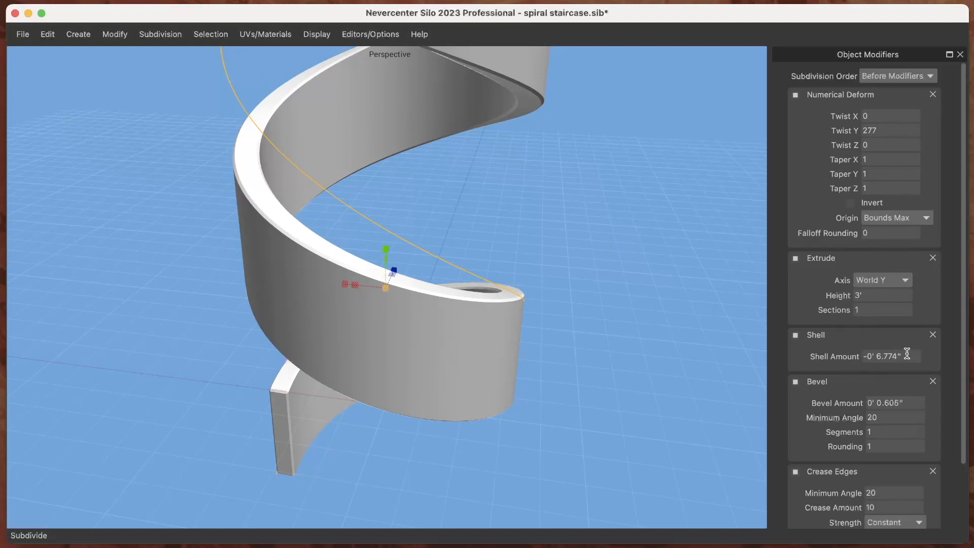
- Make the Shell Amount positive and raise Twist Y to 333 for a tighter helix
double_click(880, 356)
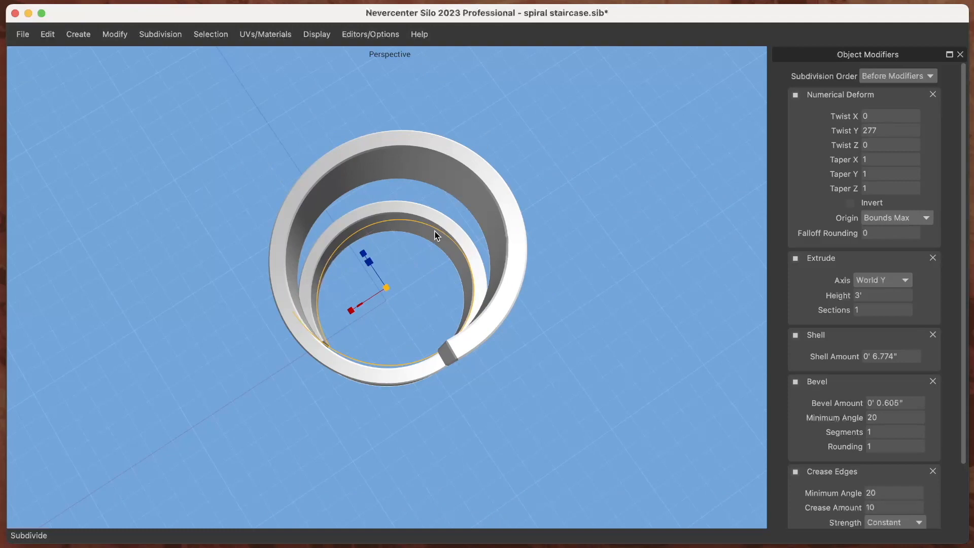
left_click_drag(434, 235, 461, 214)
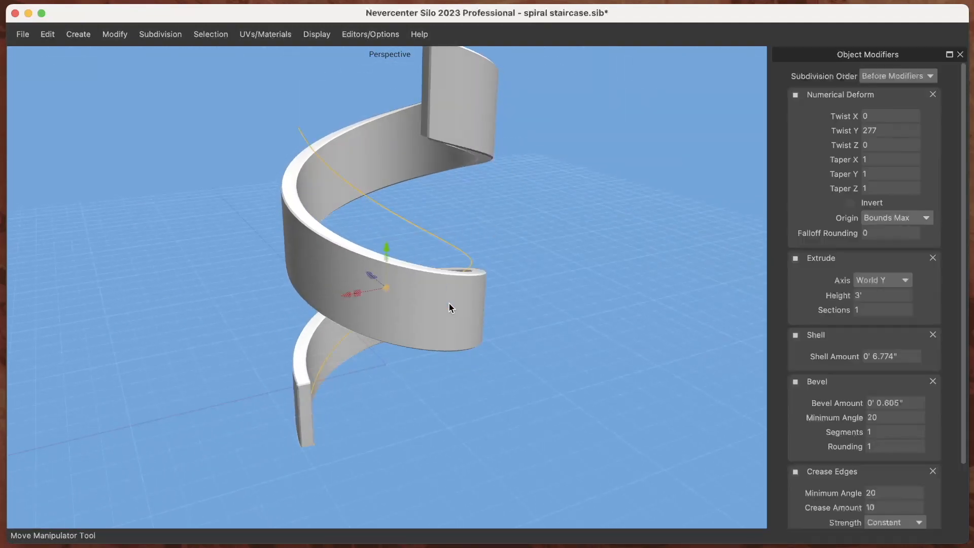
left_click_drag(450, 307, 584, 261)
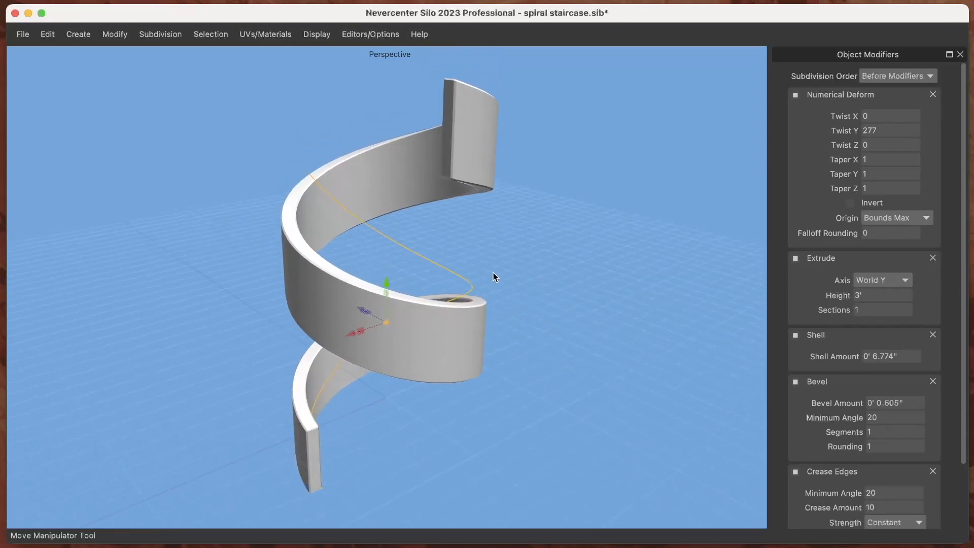
type("300")
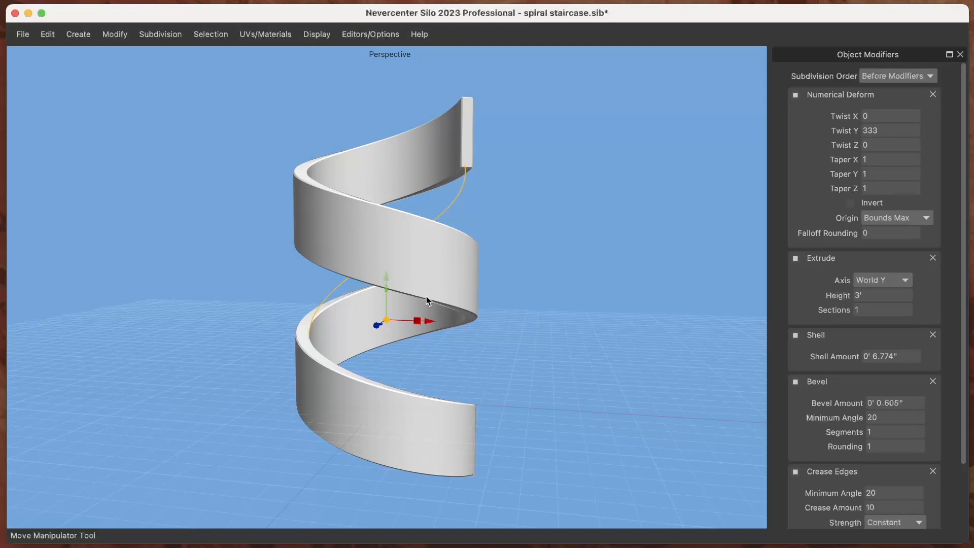
left_click(419, 34)
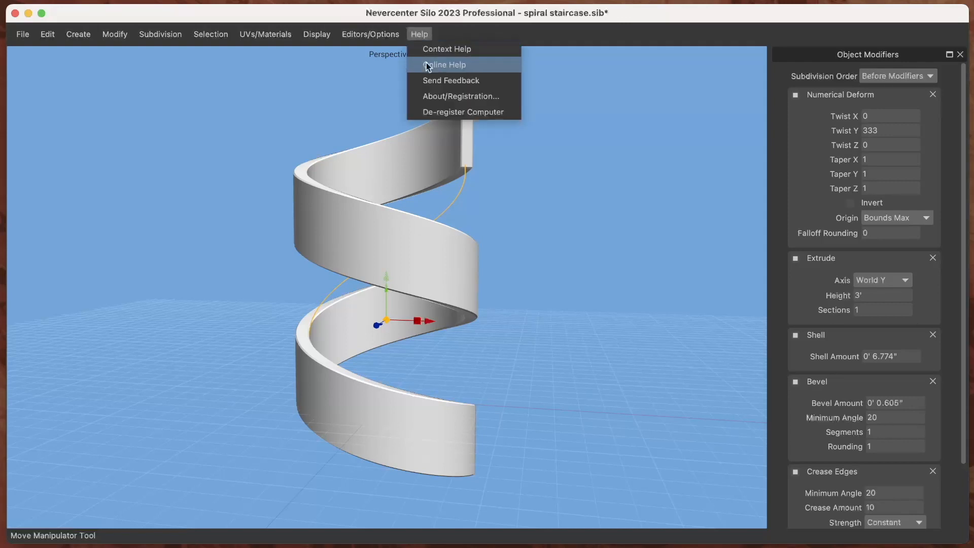